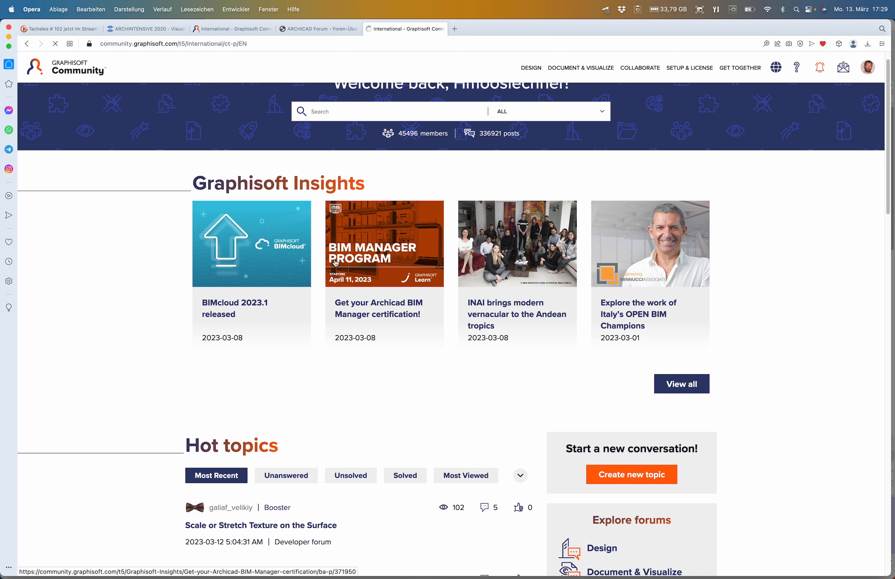
- Read the 'Is it possible to make short stairs?' thread from Notifications and view its attached drawing
left_click(820, 67)
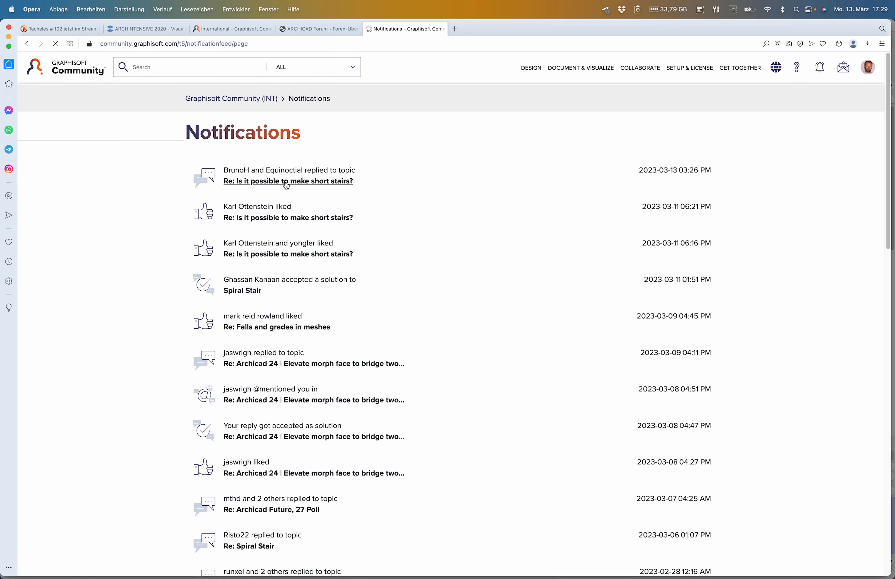
left_click(288, 181)
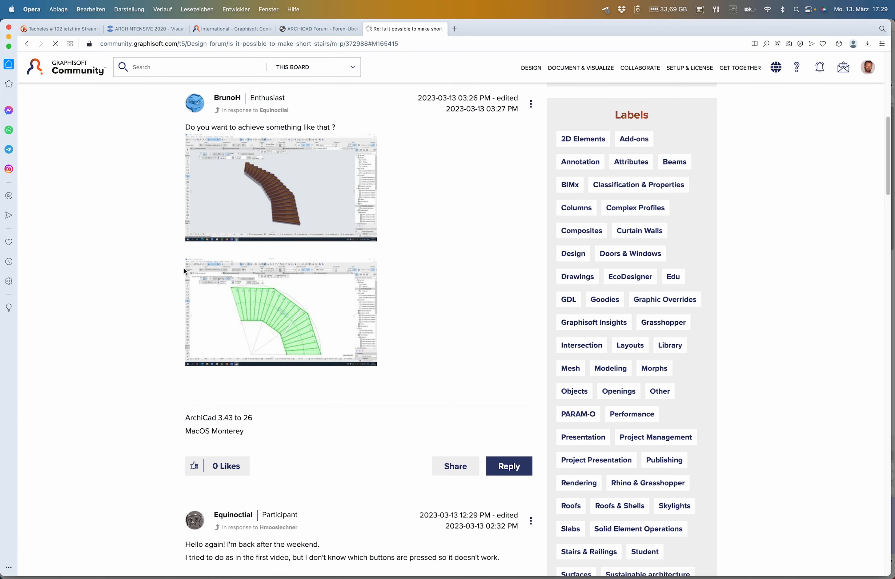
scroll("down", 3)
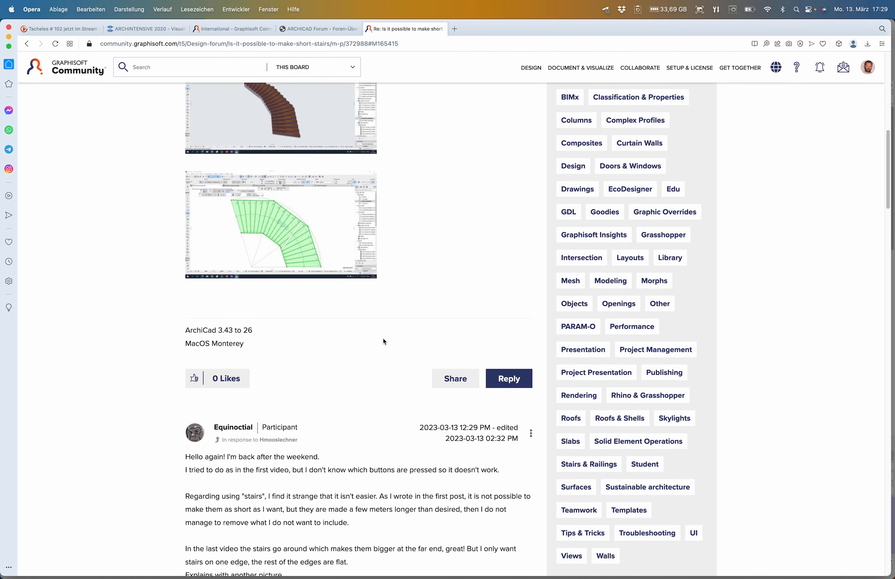
scroll("down", 3)
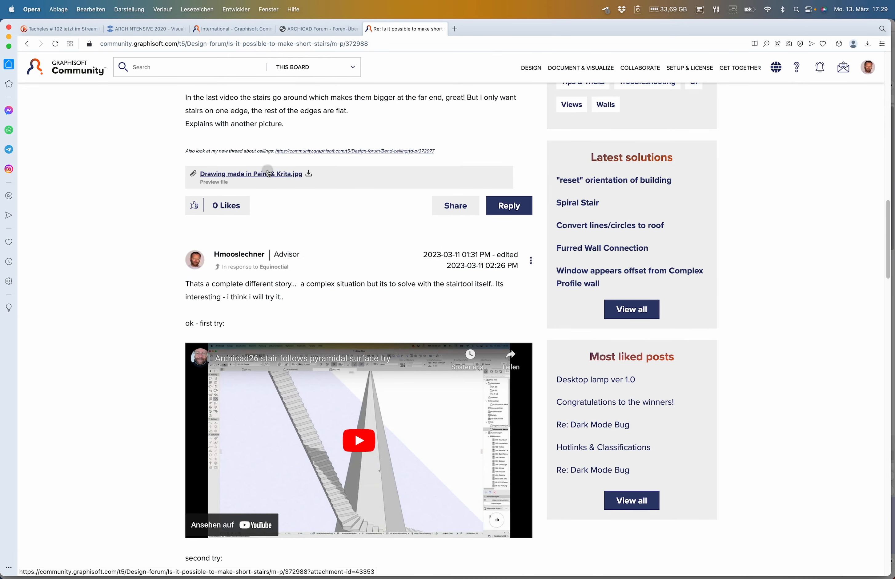
left_click(249, 174)
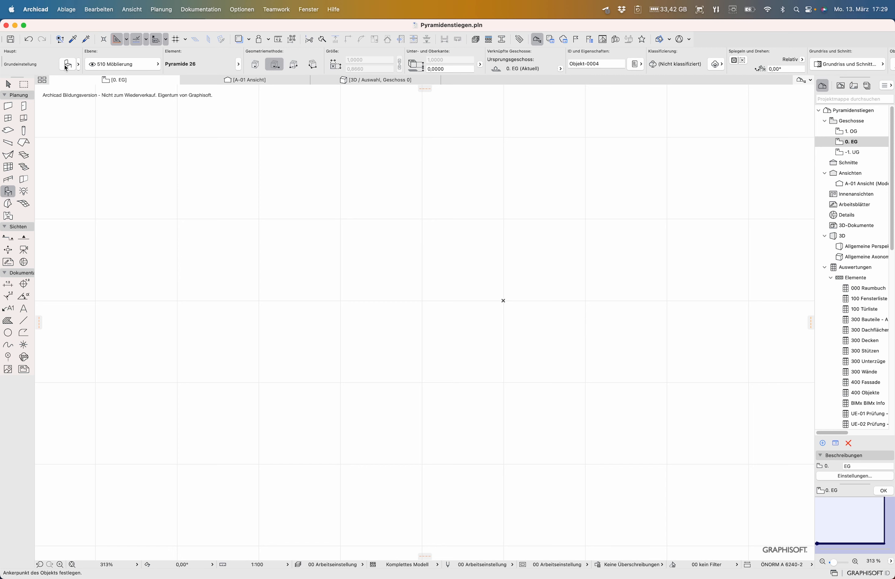
mouse_move(67, 63)
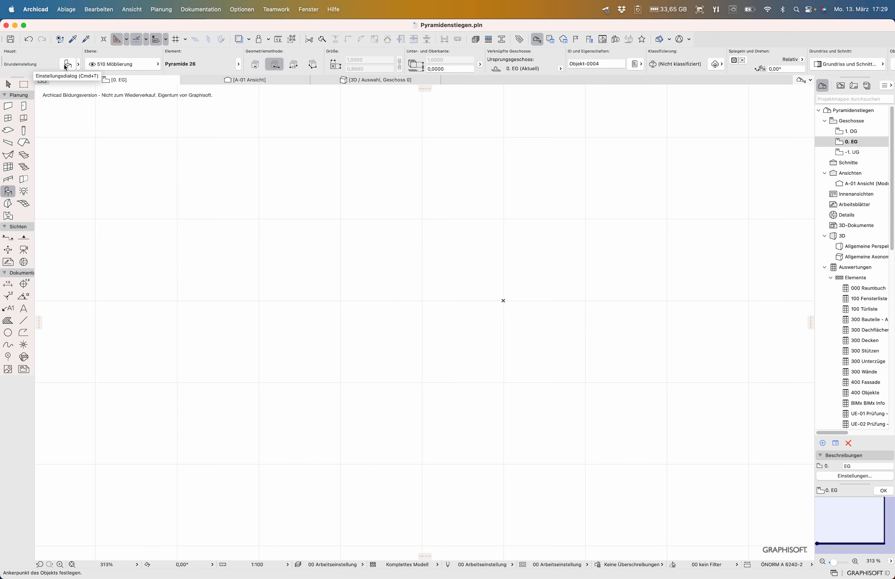
- Choose Pyramide 26 in Object Default Settings and place it at the plan origin
left_click(66, 63)
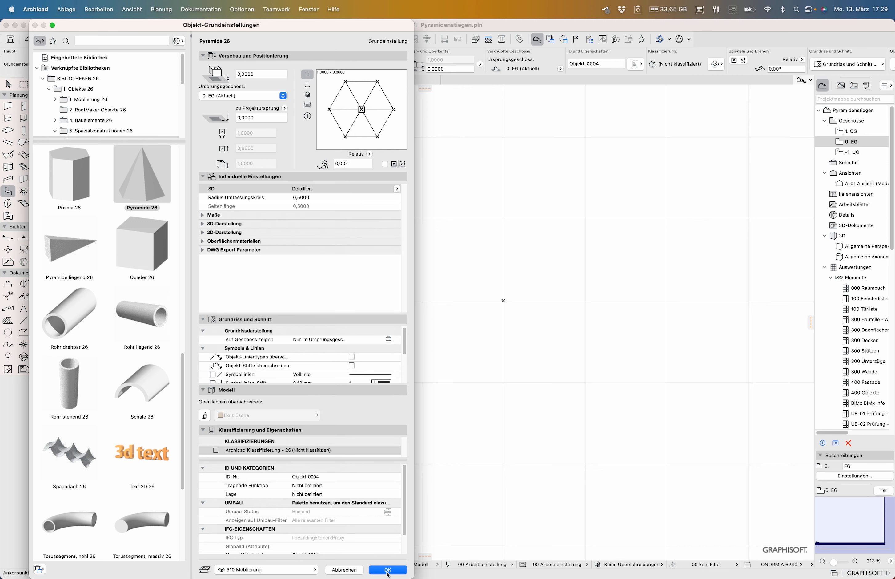
left_click(388, 570)
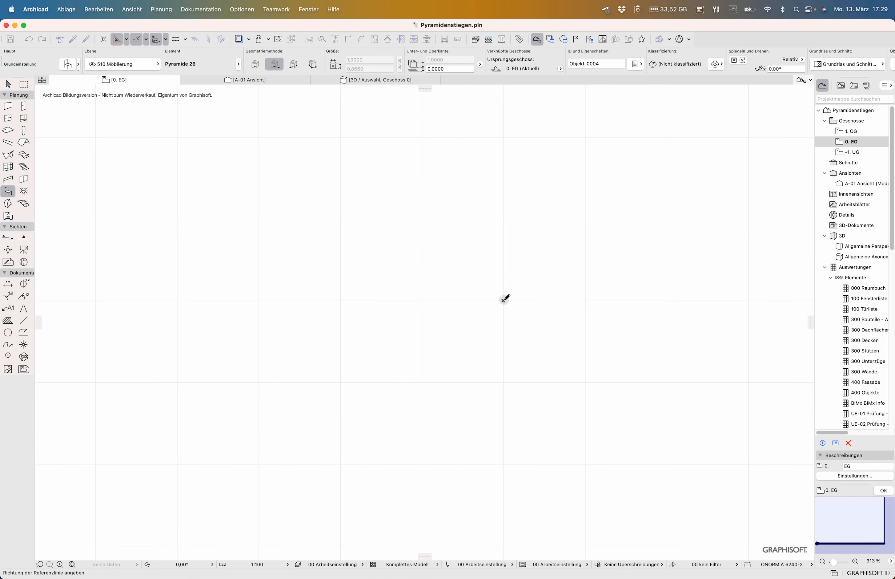
left_click(505, 300)
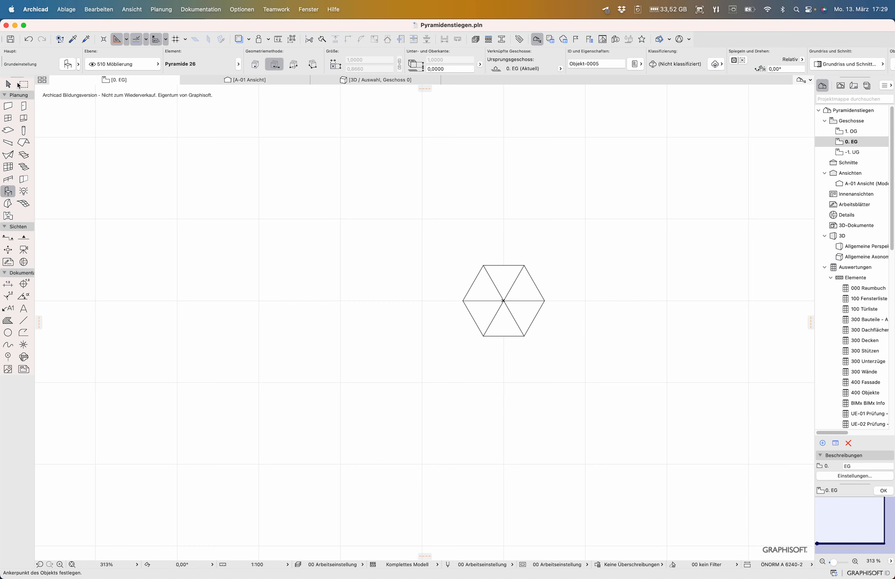
left_click(504, 301)
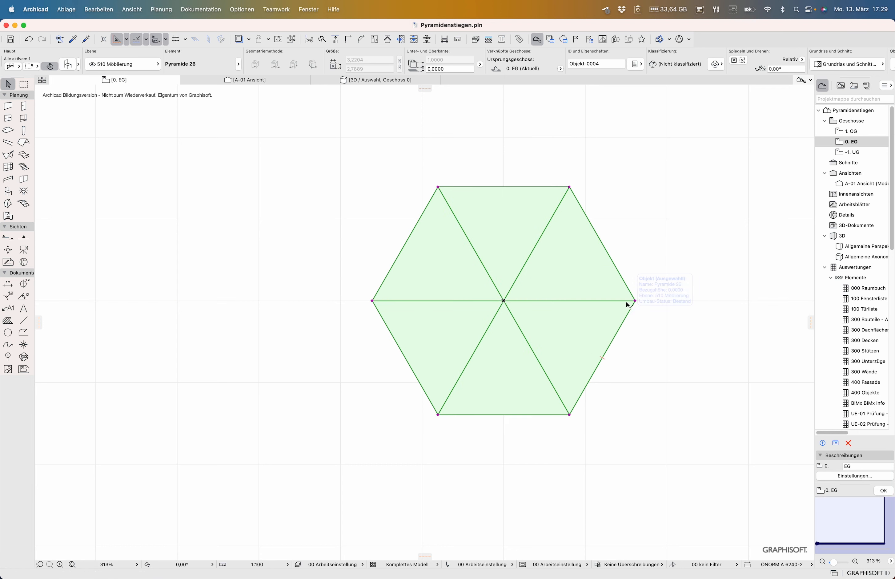
- Select the pyramid and enlarge it from its right corner to about 4.0 by 3.5 m
left_click(376, 80)
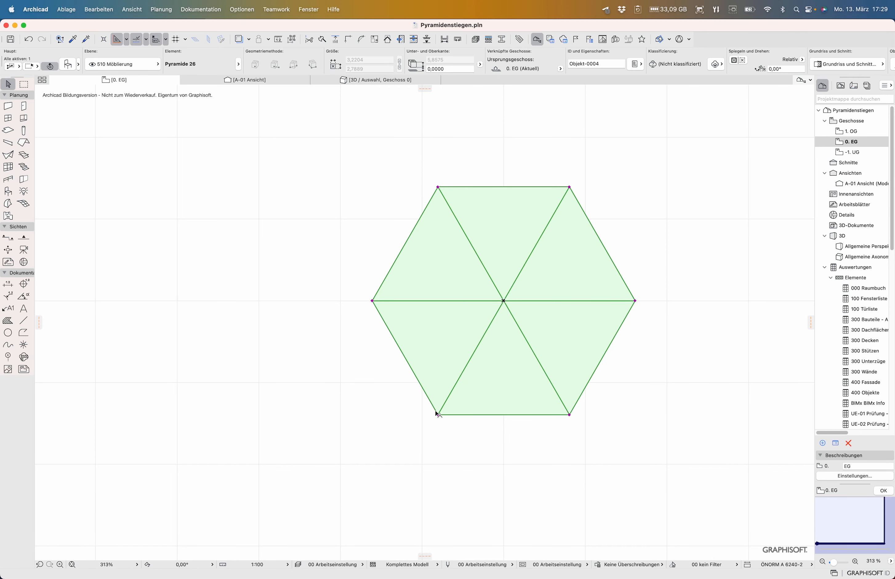
mouse_move(639, 304)
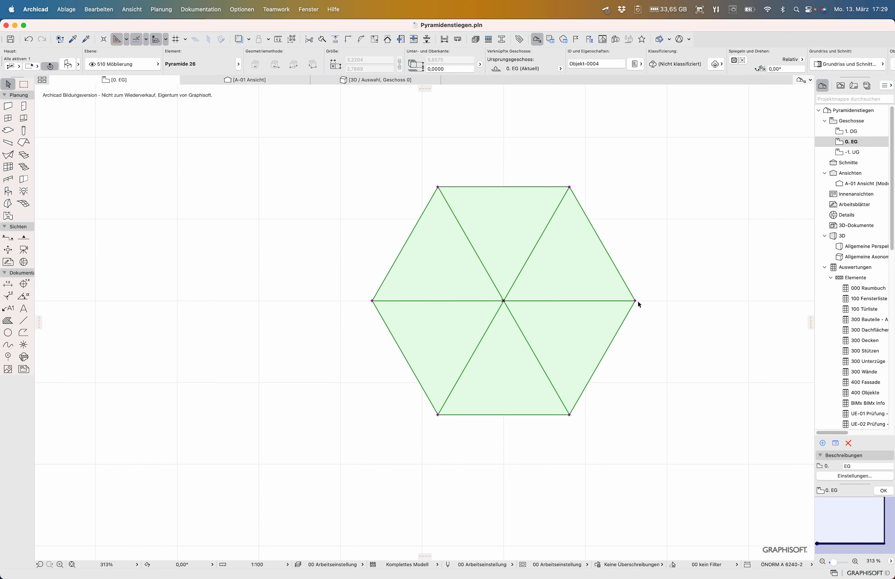
left_click(635, 301)
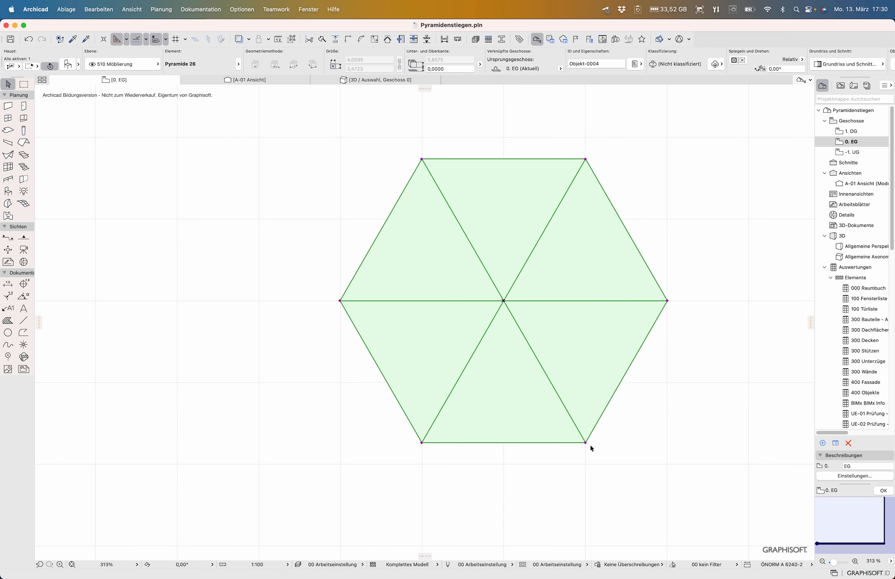
mouse_move(566, 452)
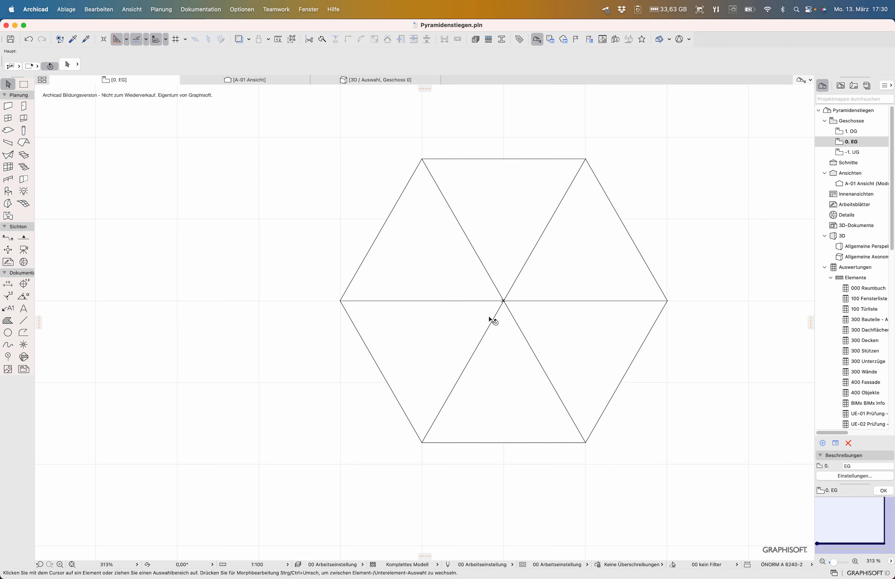
mouse_move(454, 492)
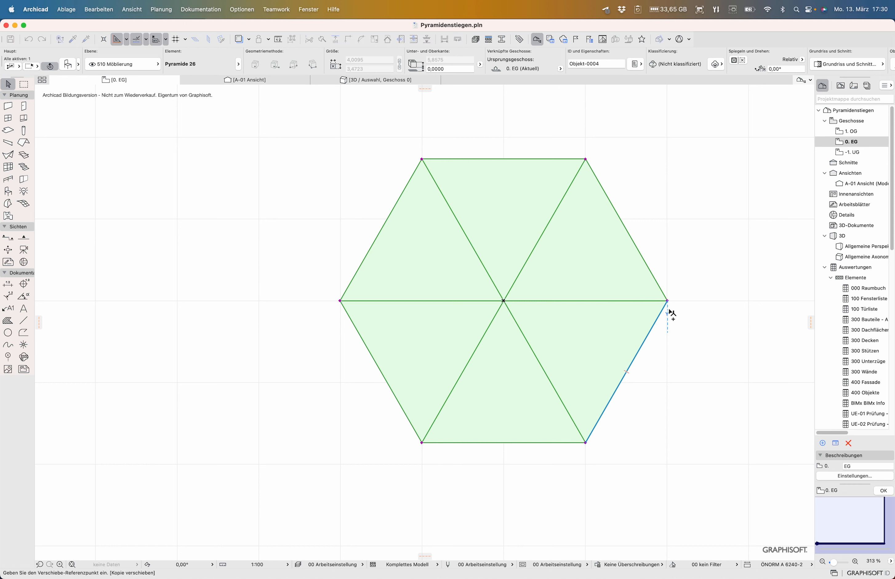
- Stretch the pyramid's right corner outward so the base spans roughly 7.7 by 6.6 m
left_click(667, 301)
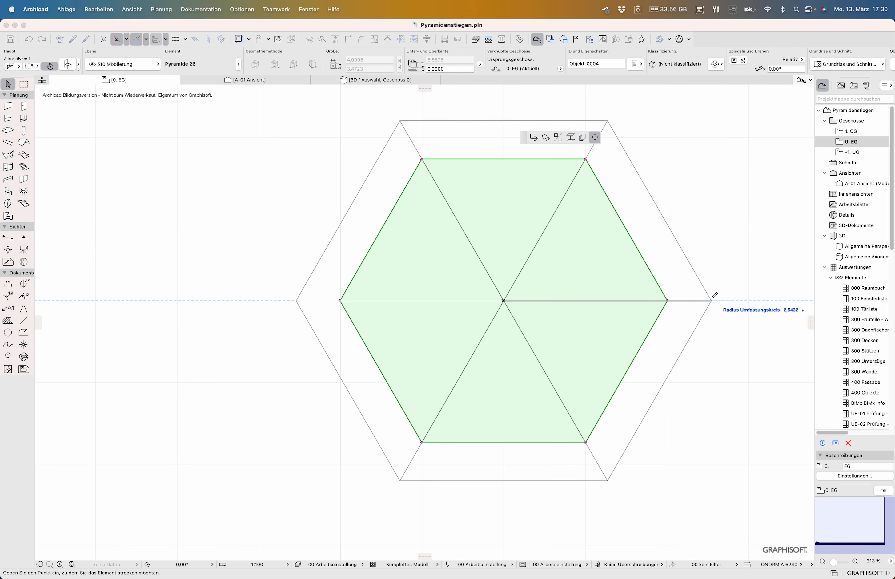
left_click_drag(712, 296, 738, 296)
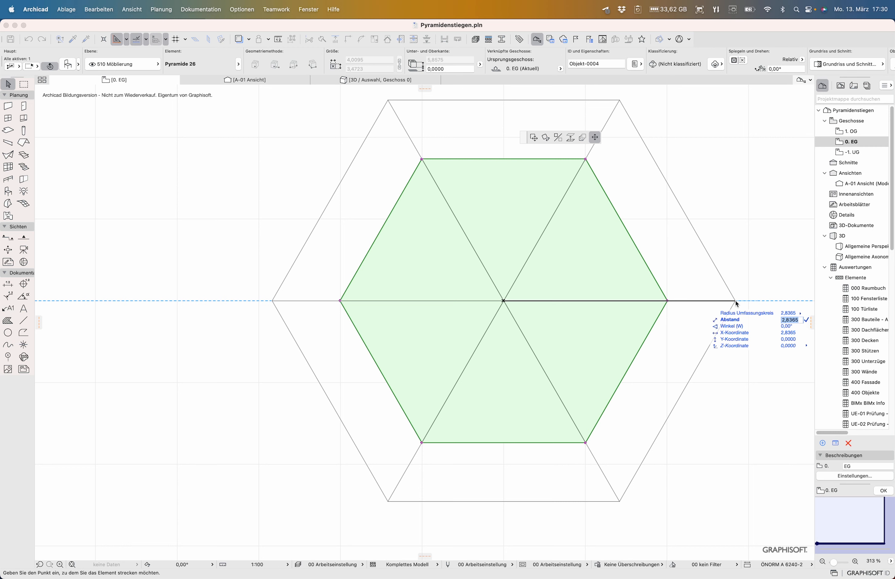
type("1")
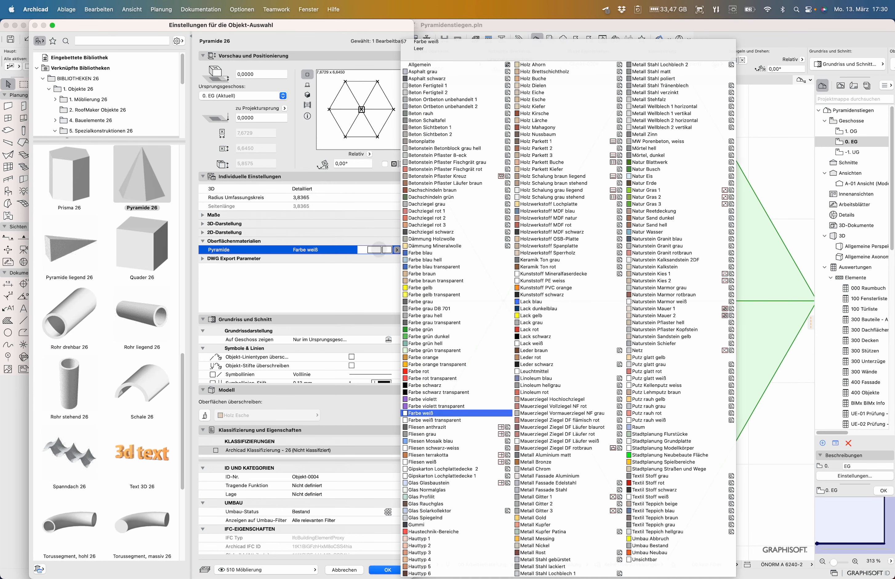
- Set the pyramid's surface material to Glas Normalglas in its selection settings
left_click(434, 490)
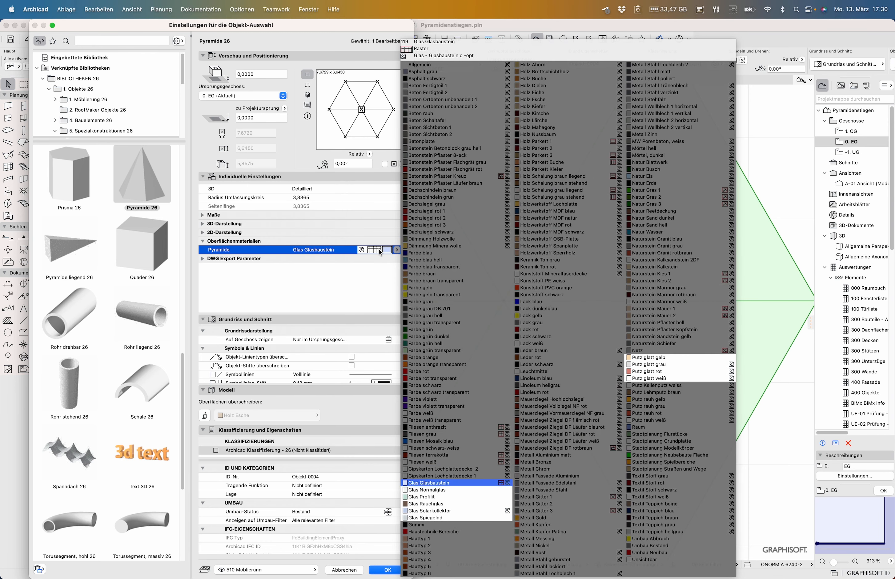
left_click(427, 489)
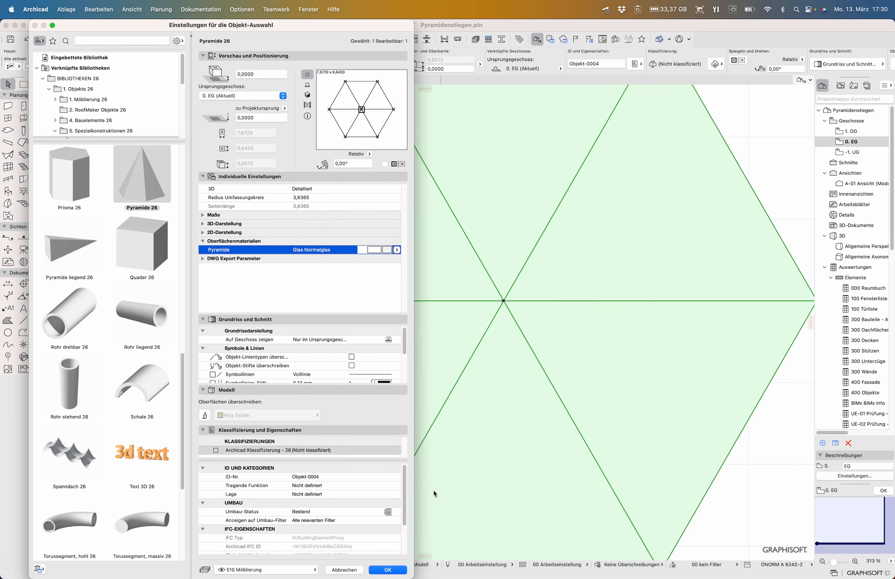
left_click(388, 569)
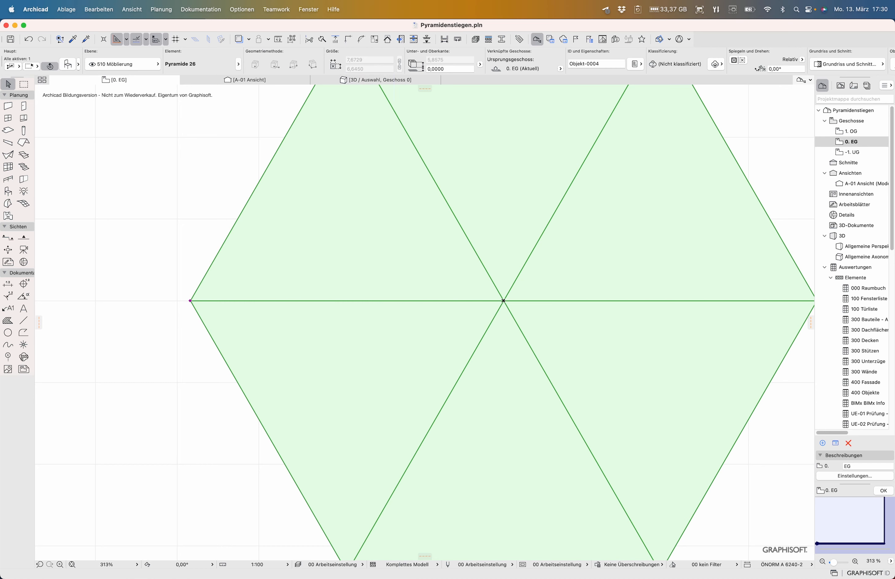
- Check the glass pyramid in the 3D window and return to the ground floor plan
left_click(868, 256)
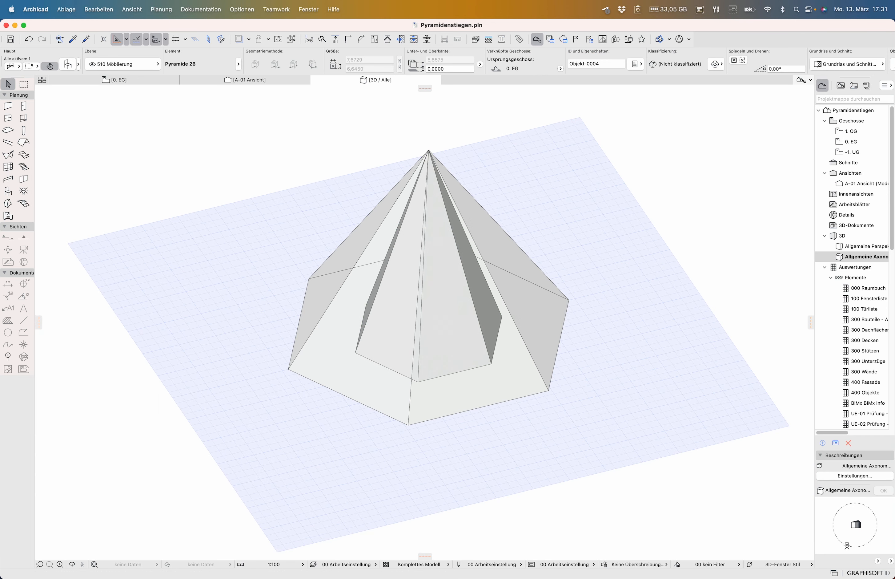
left_click(428, 149)
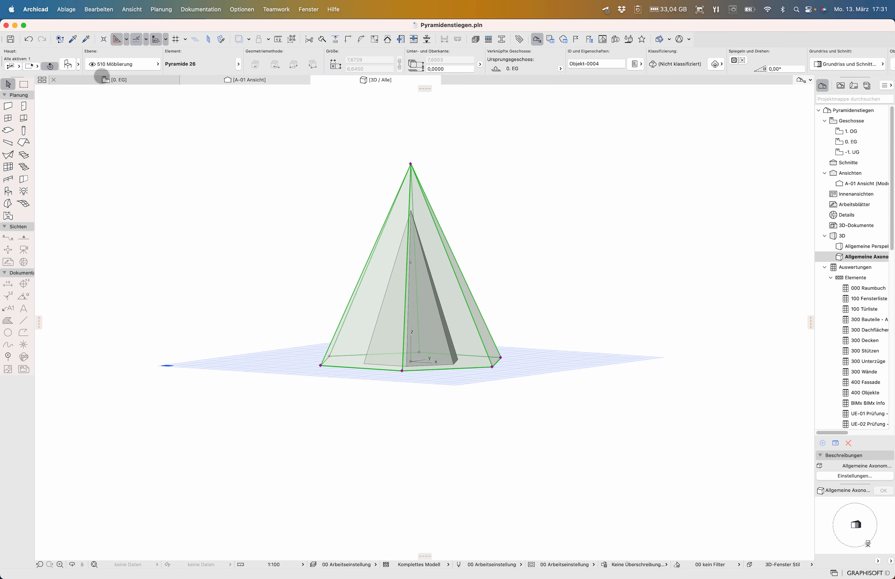
left_click(118, 79)
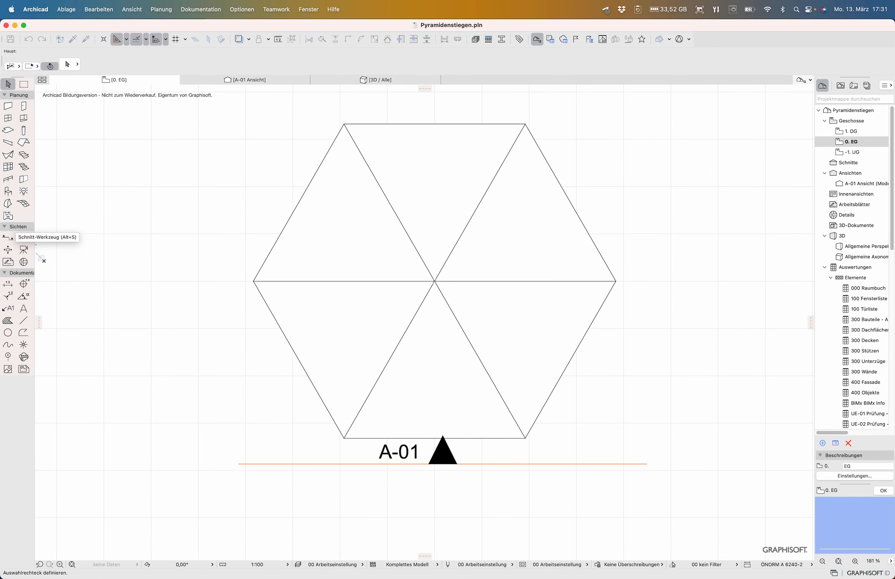
- Draw a diagonal section line through the pyramid's centre with the Section tool
left_click(8, 238)
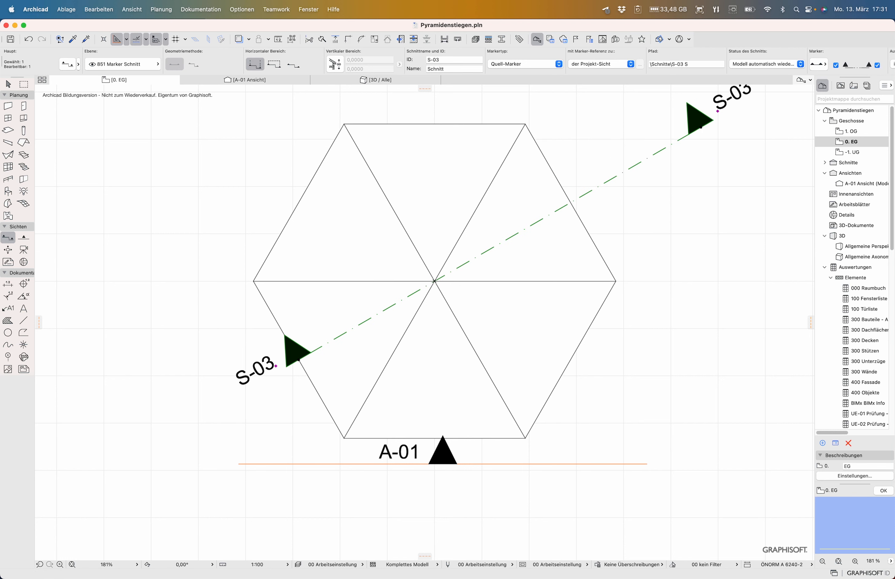
left_click_drag(295, 351, 136, 446)
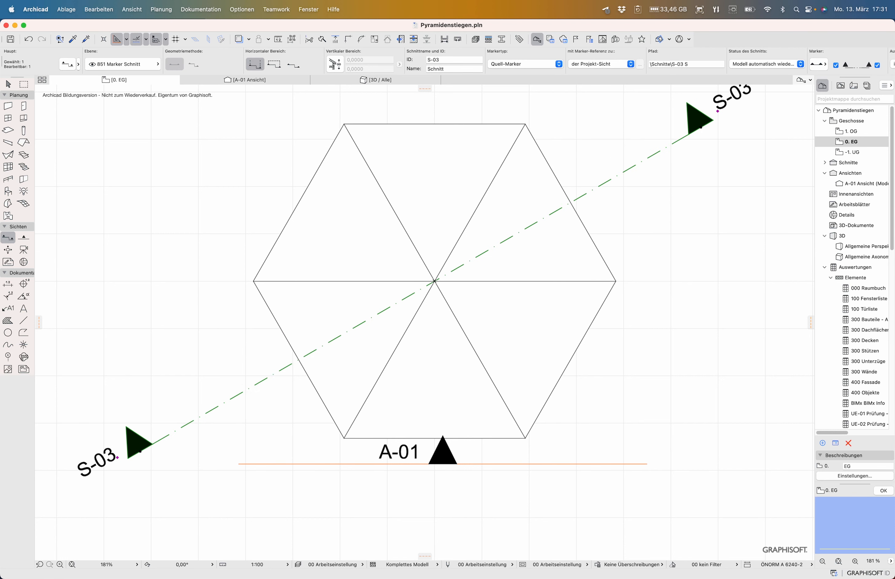
- Open the S-03 section view from the Navigator to see the cut profile
left_click(249, 80)
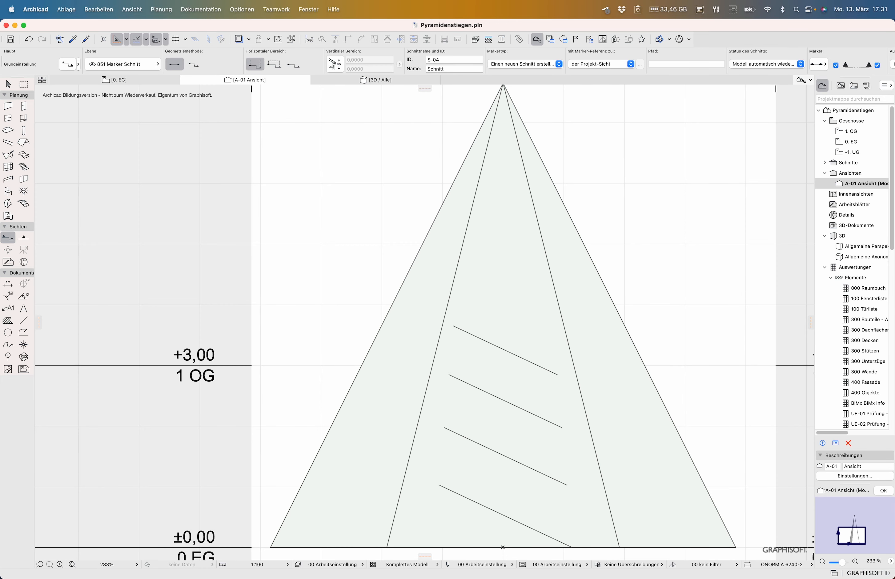
left_click(852, 172)
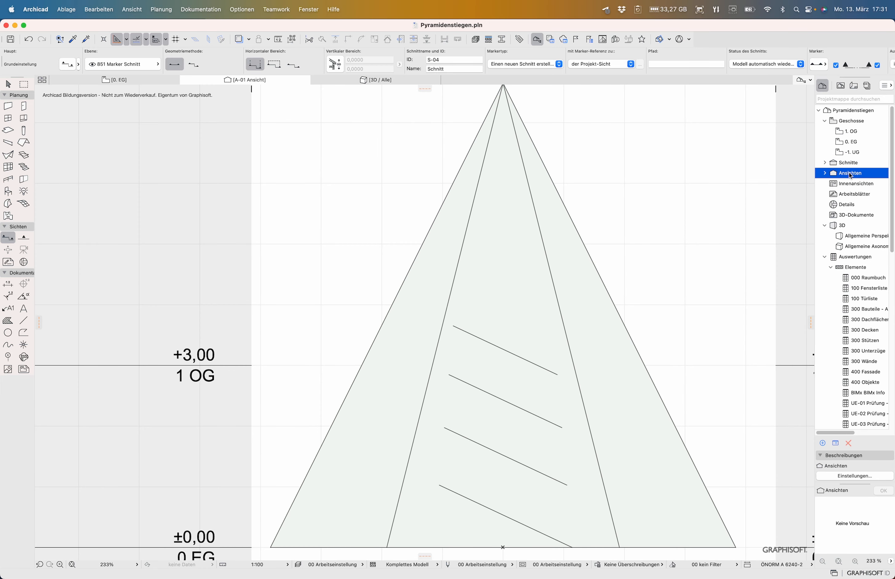
left_click(826, 162)
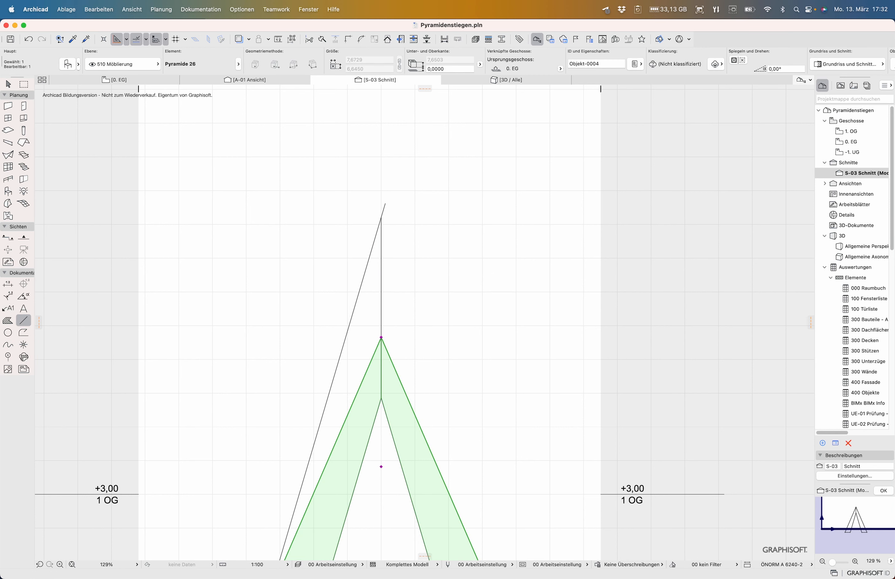
- On the 0. EG plan, send the large outer pyramid backward so both hexagon outlines show
left_click_drag(382, 337, 381, 217)
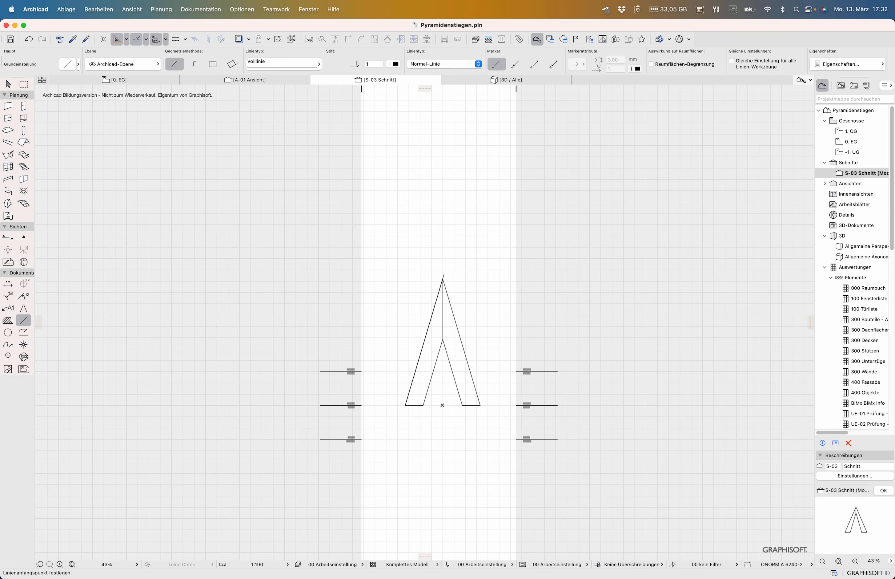
left_click(508, 80)
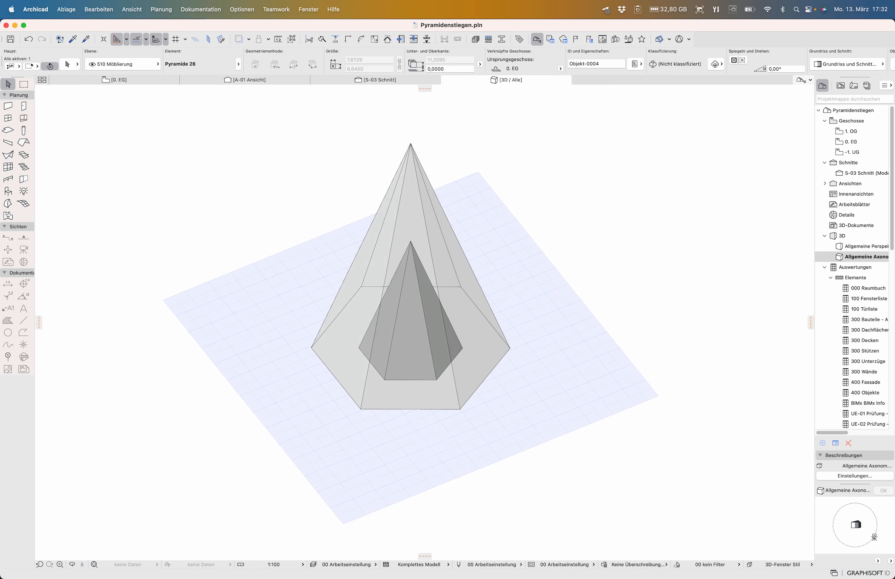
left_click(116, 80)
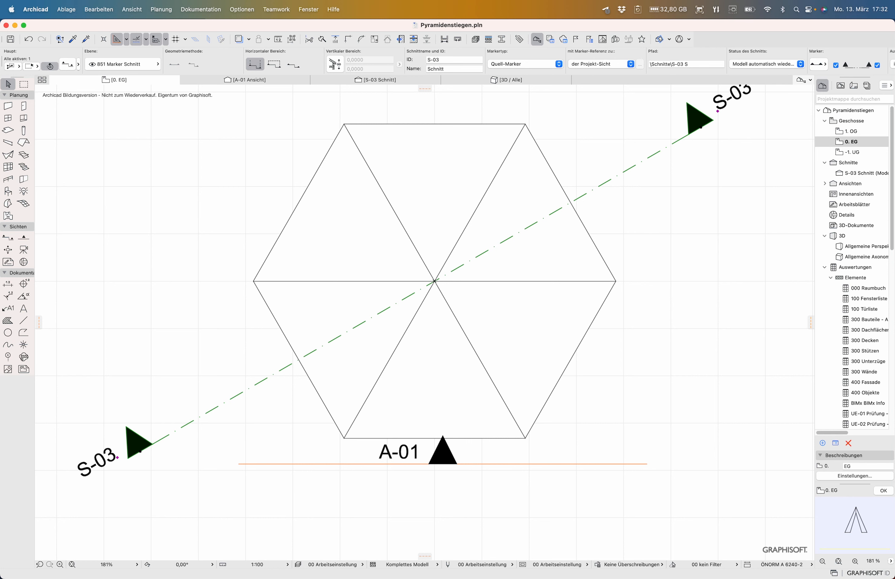
left_click(434, 280)
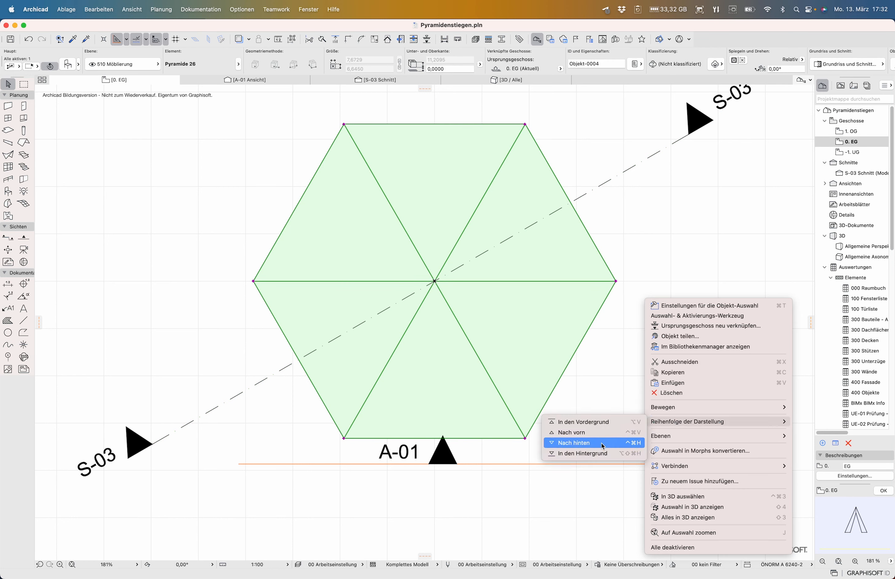
left_click(574, 442)
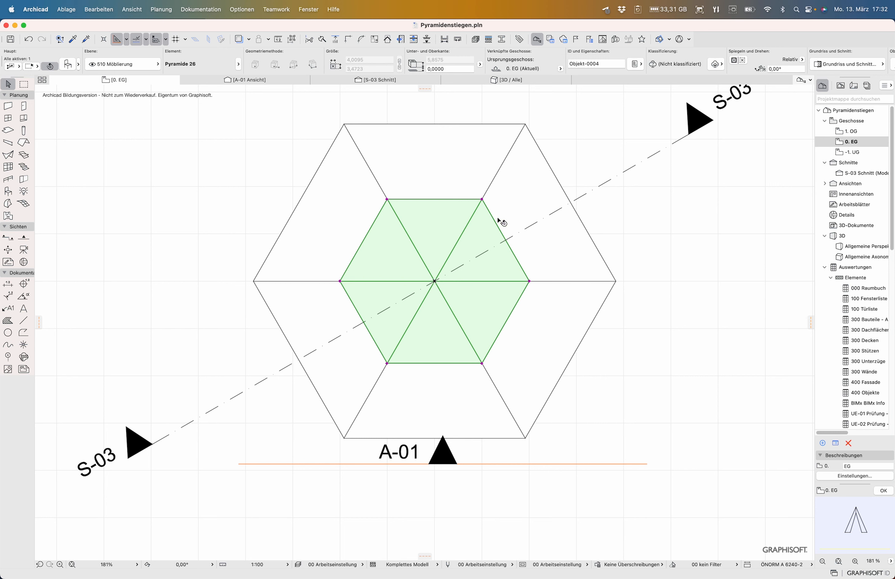
mouse_move(475, 327)
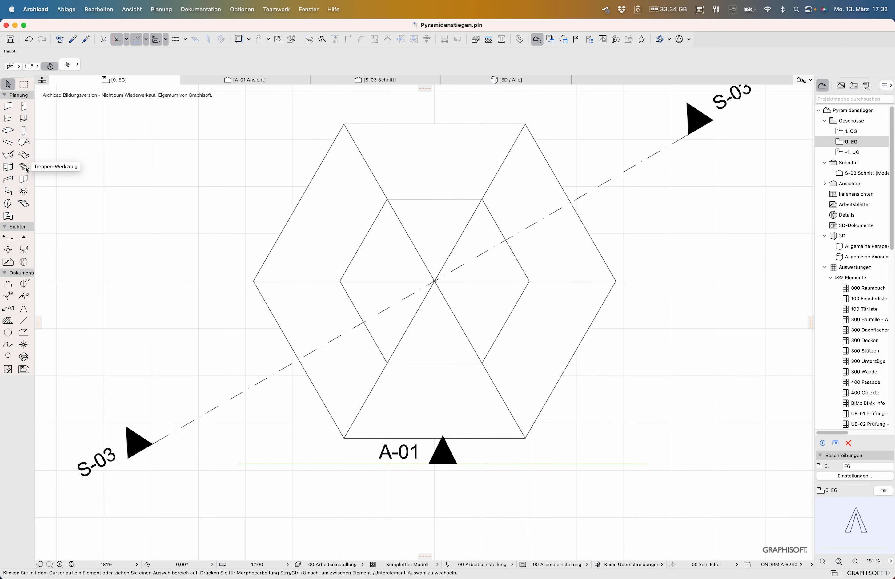
- Set stair defaults to 1,3 m height with the top Nicht verknüpft, then reopen the defaults
left_click(24, 167)
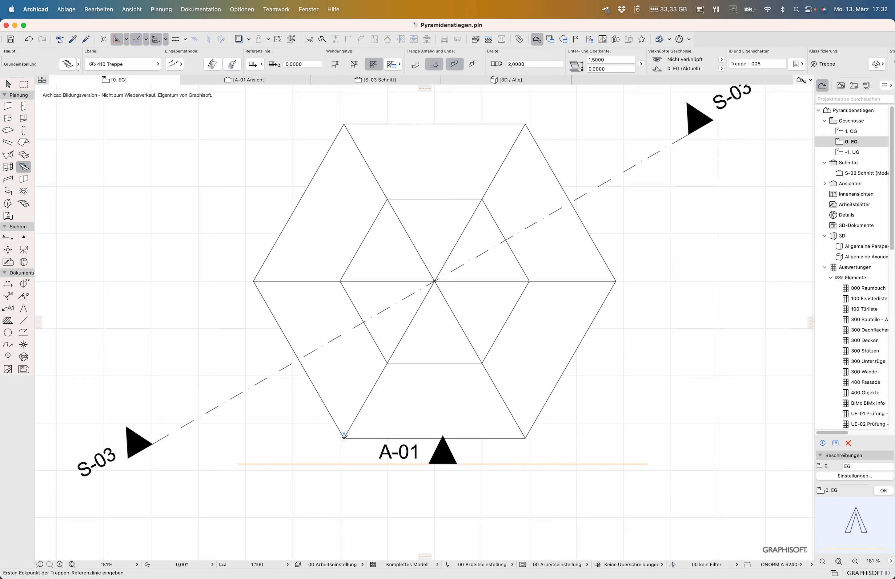
left_click(346, 439)
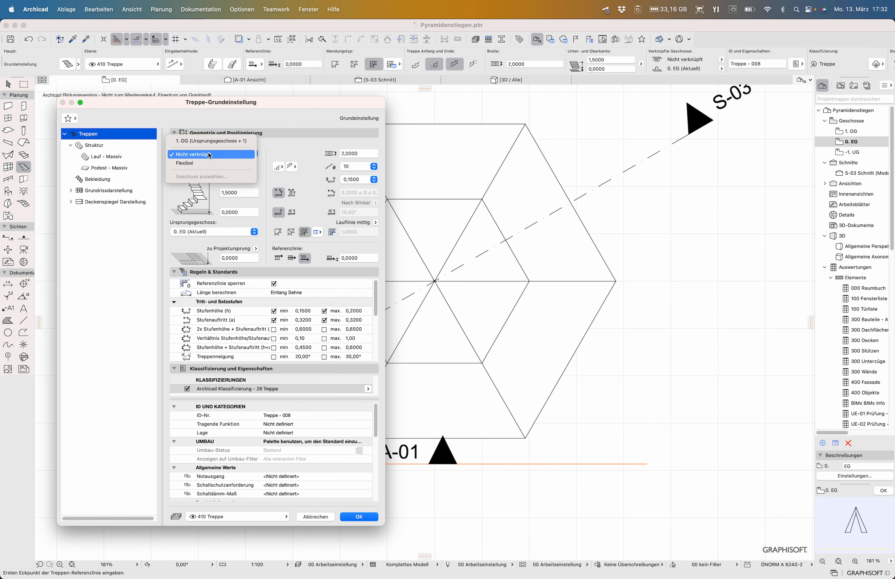
left_click(211, 154)
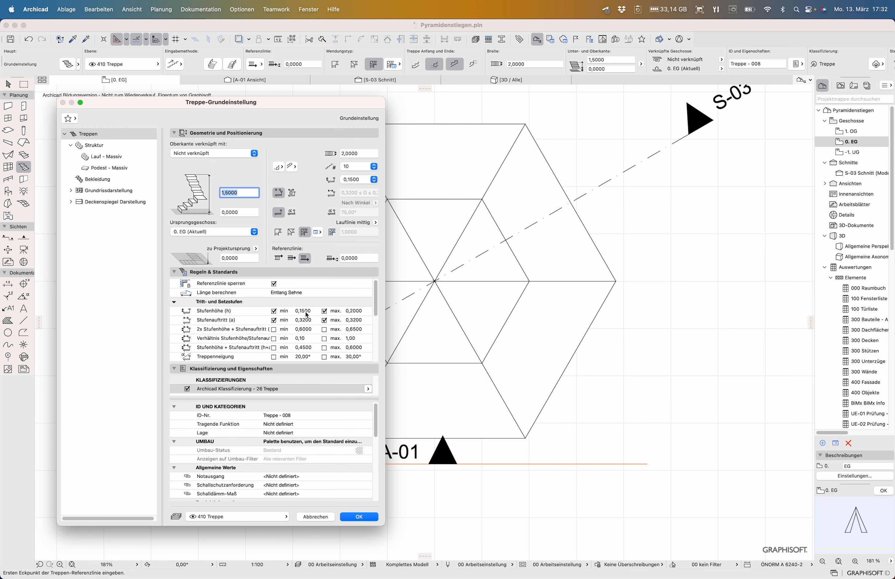
mouse_move(313, 313)
type("1,3")
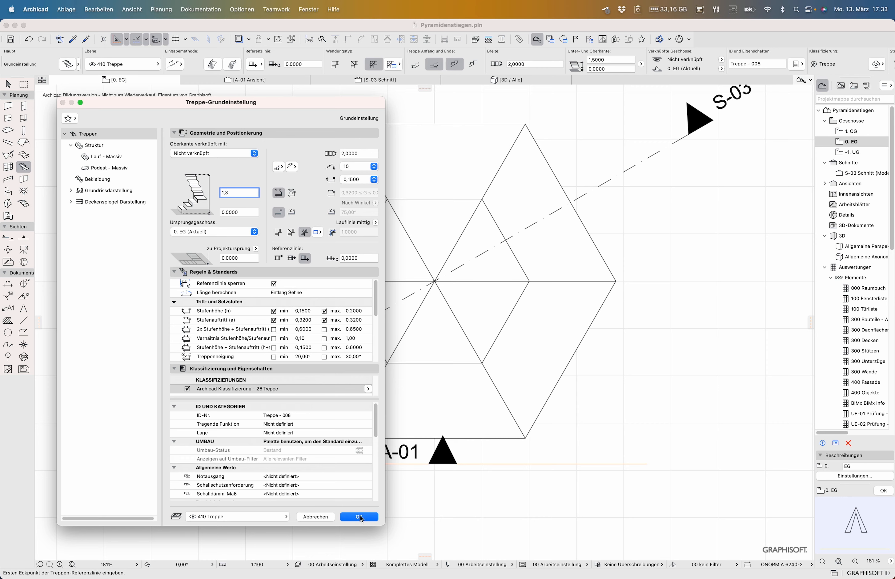
left_click(359, 517)
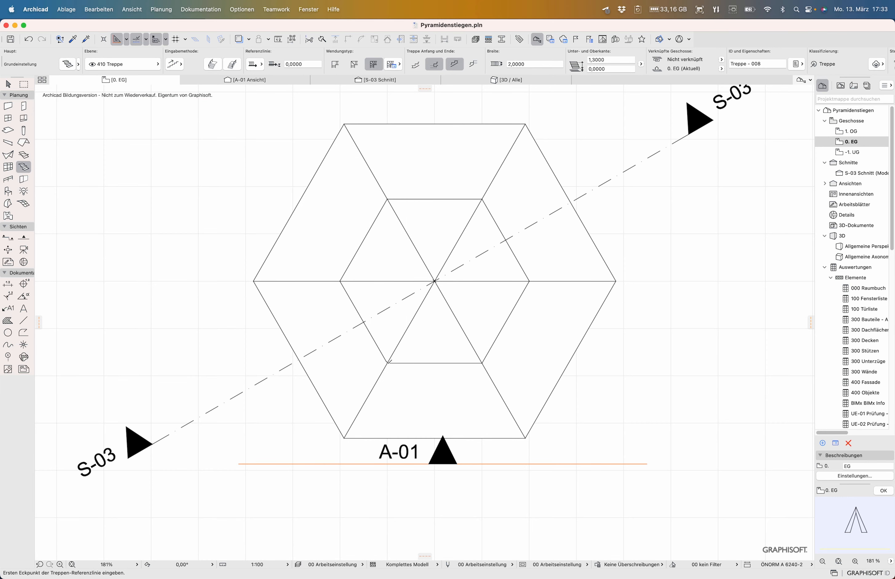
left_click(345, 386)
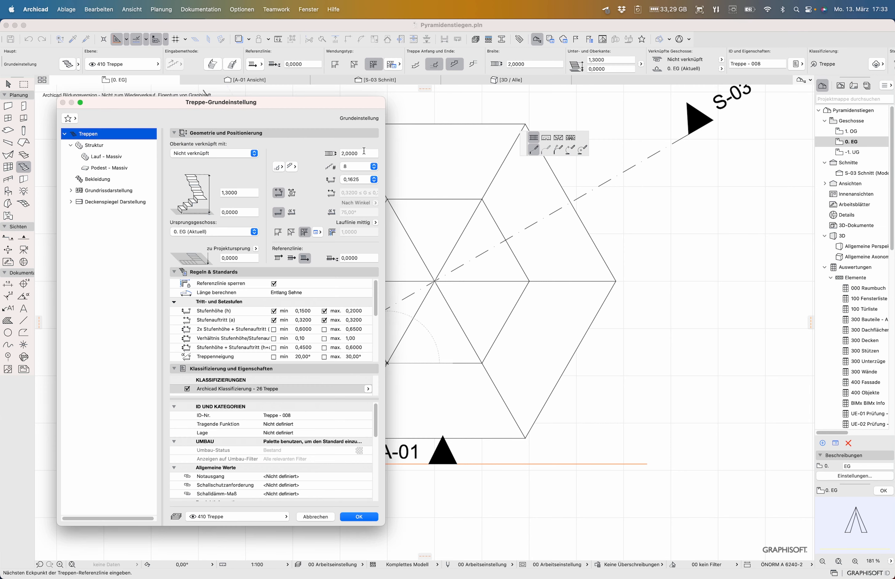
- Confirm the stair defaults and place a stair run along the inner pyramid's lower-left edge
left_click(357, 152)
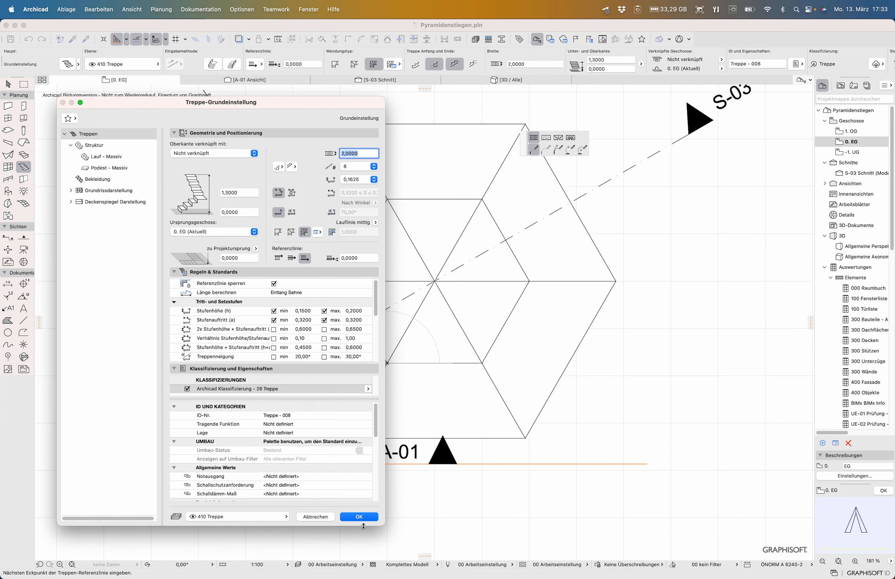
left_click(359, 516)
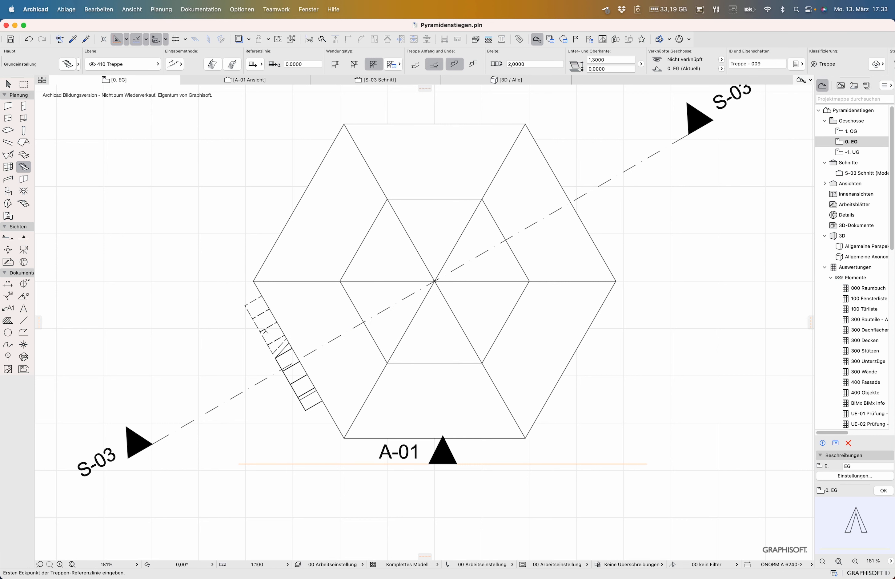
left_click(296, 343)
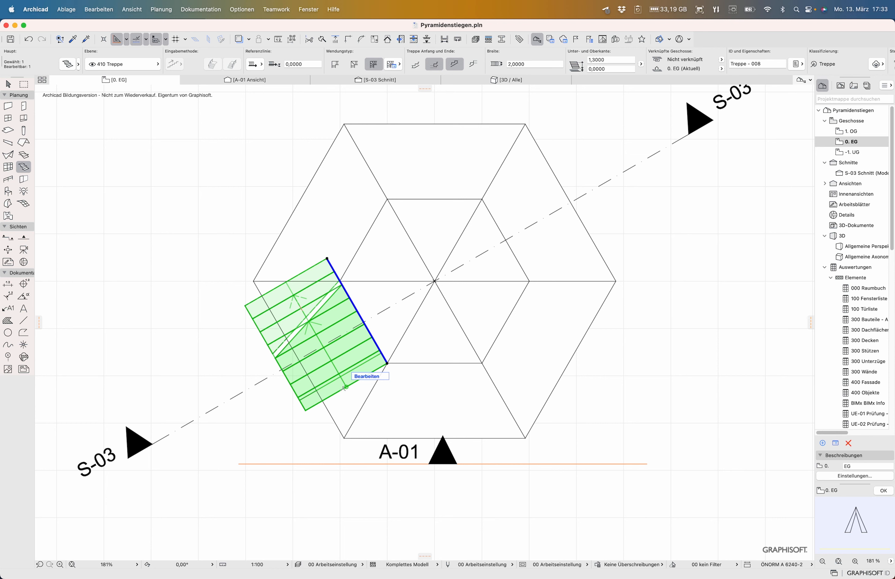
mouse_move(359, 315)
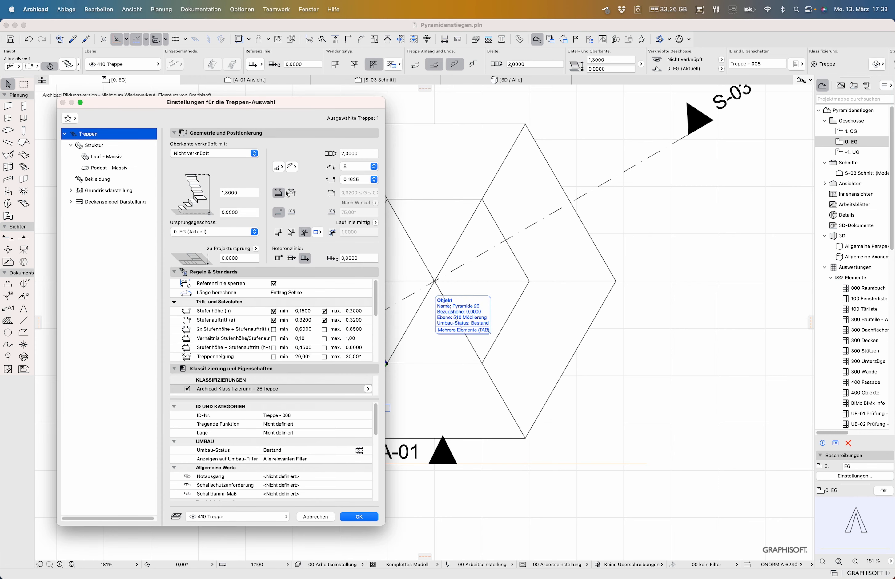
- Set the stair to 1,5 m height with 10 risers of 0.15 m in Selection Settings
left_click(239, 192)
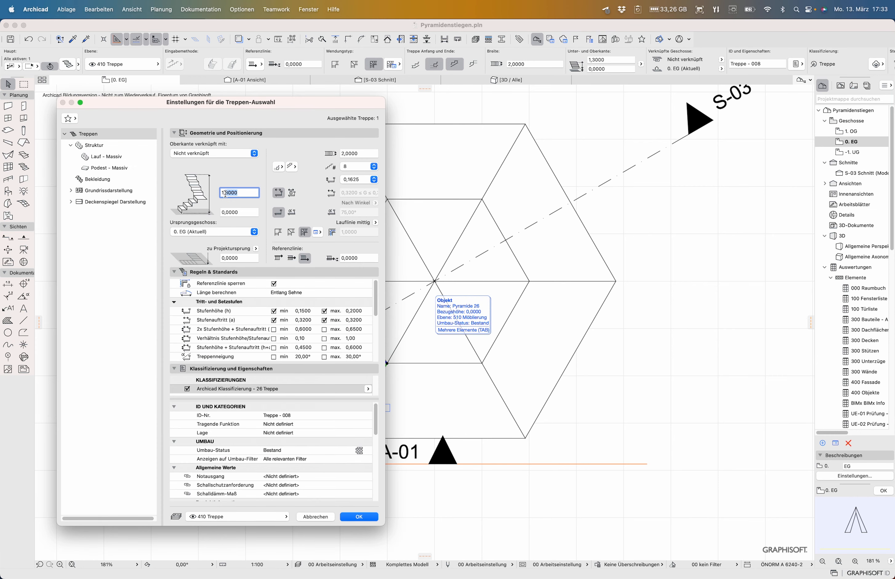
left_click(359, 516)
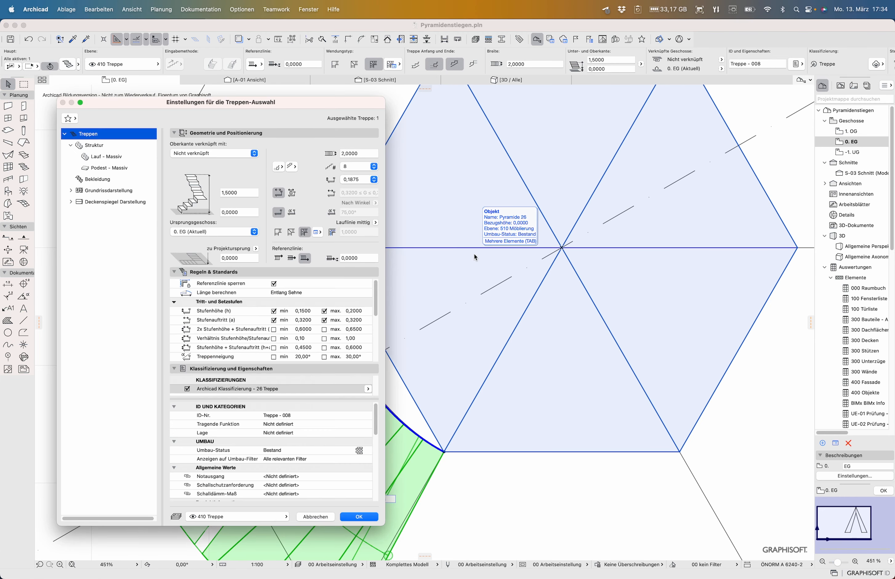
left_click(239, 192)
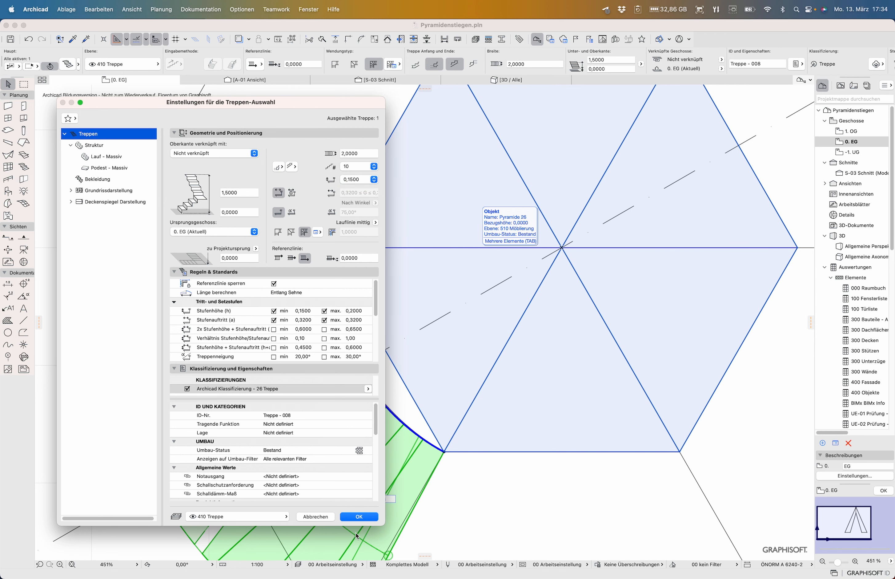
left_click(358, 516)
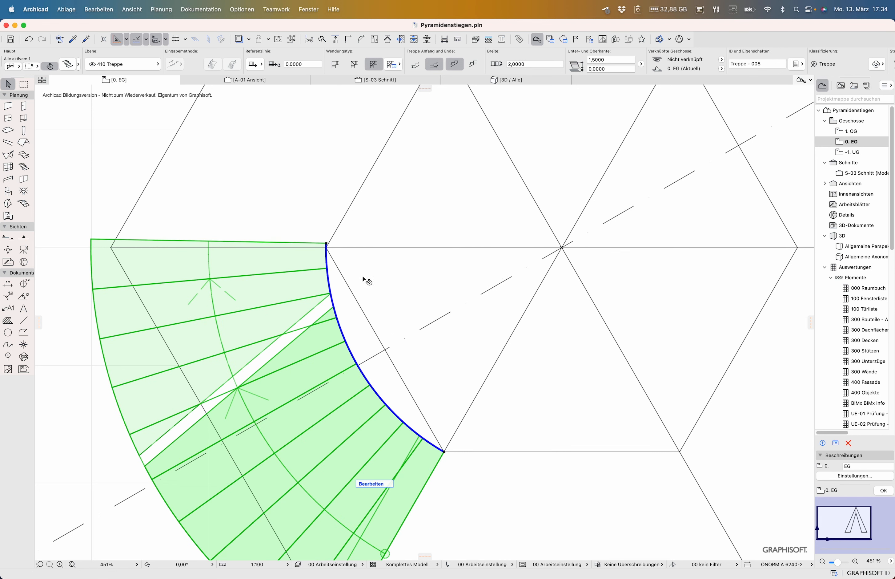
mouse_move(361, 379)
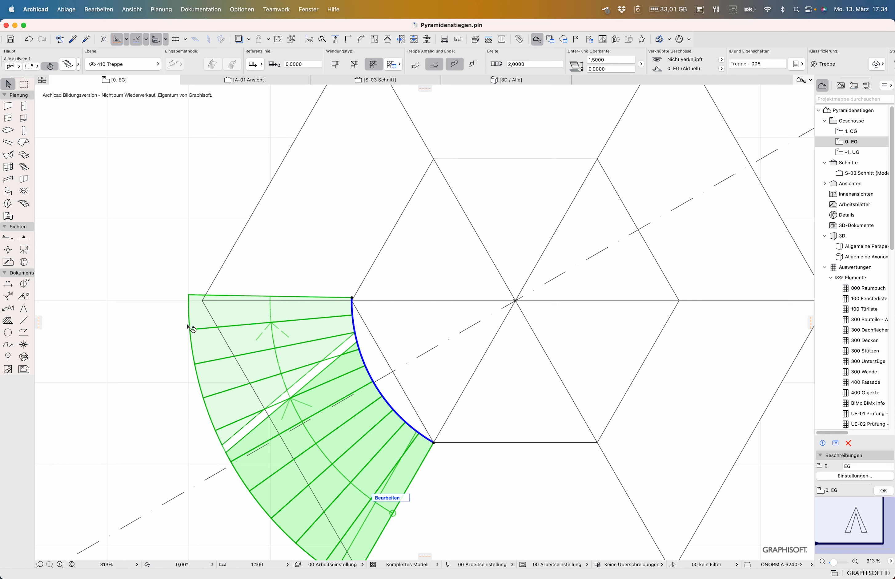
mouse_move(313, 323)
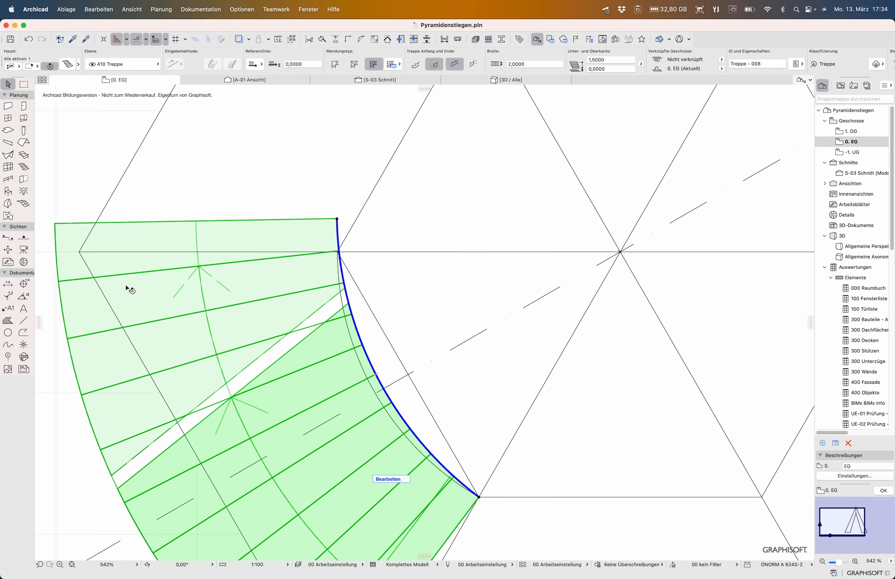
mouse_move(210, 268)
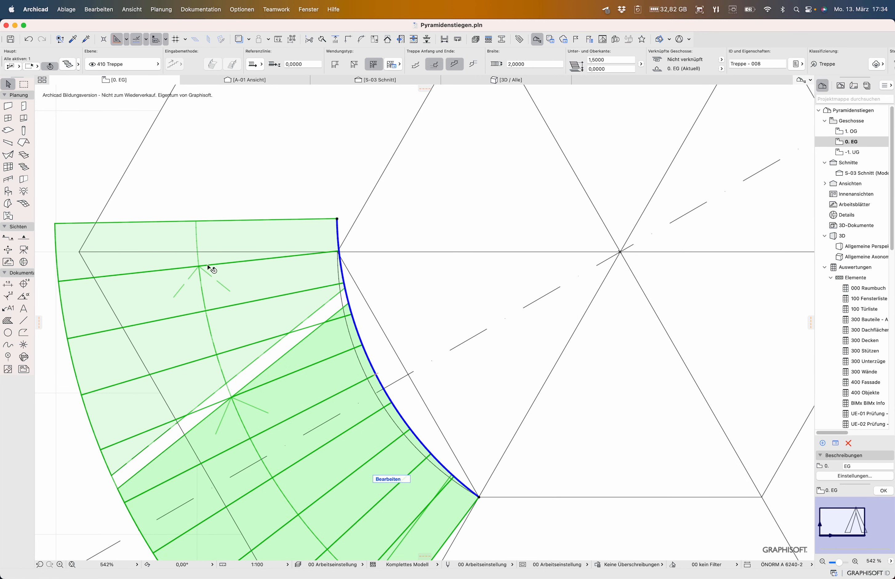
mouse_move(340, 258)
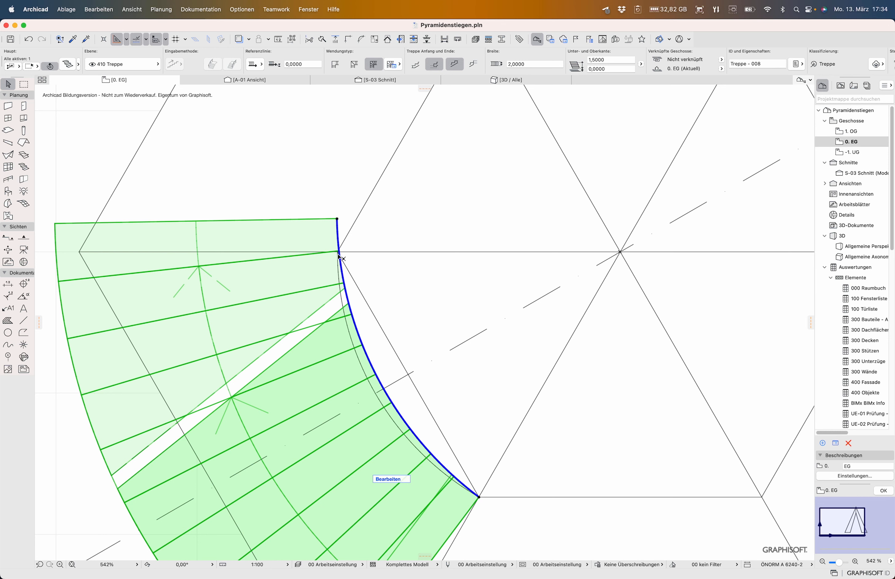
mouse_move(330, 251)
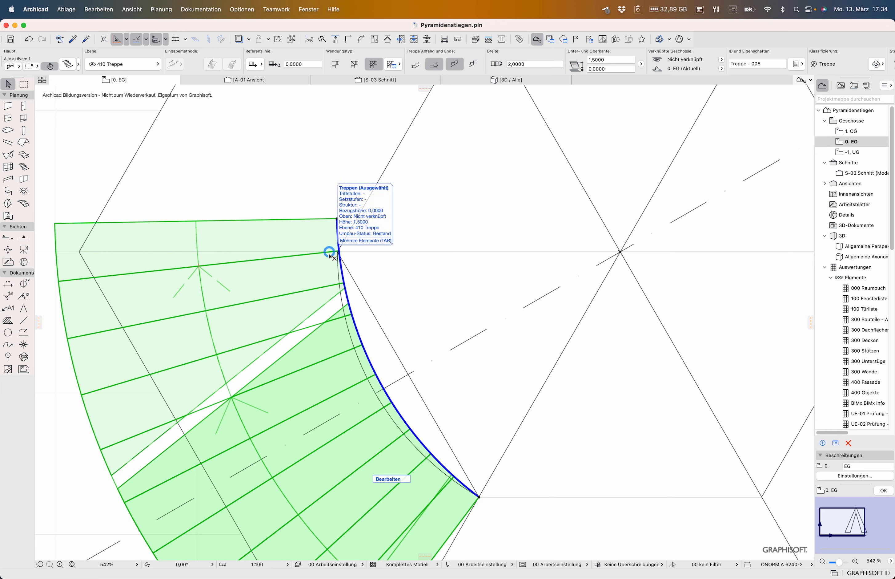
mouse_move(403, 119)
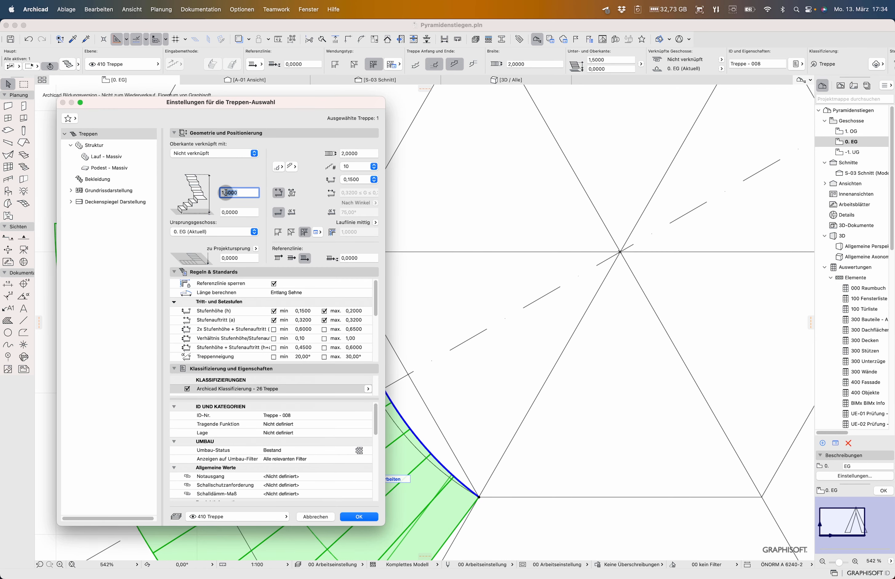
- Confirm the stair settings with the 1.60 m height and 0.16 m risers
left_click(358, 516)
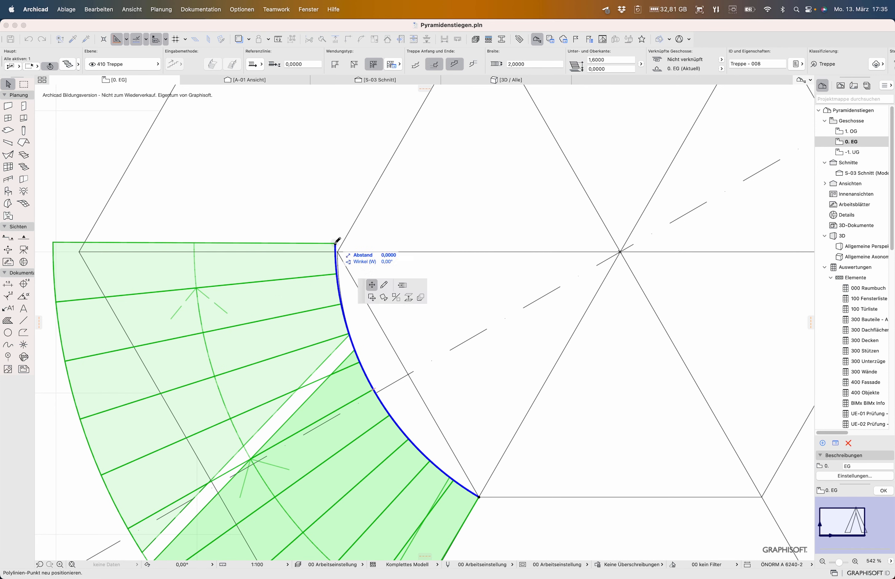
mouse_move(398, 230)
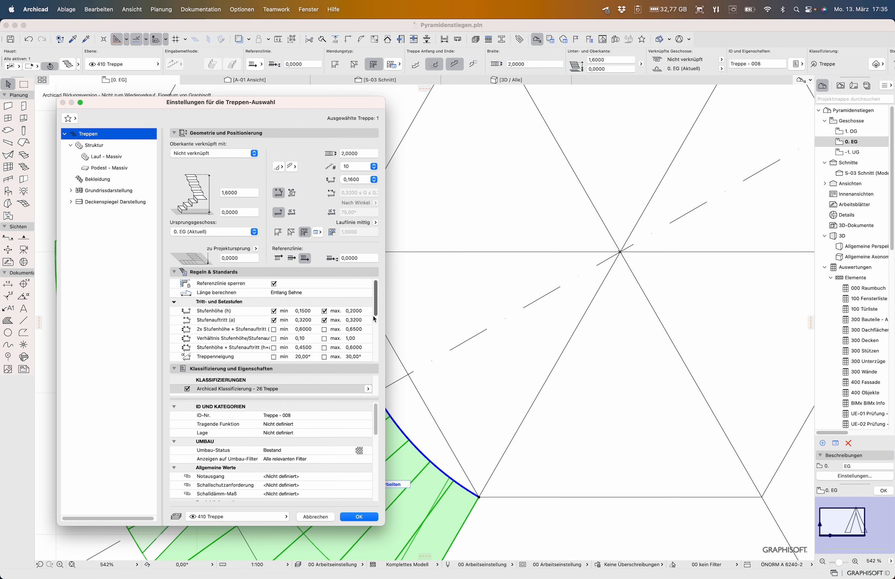
mouse_move(358, 239)
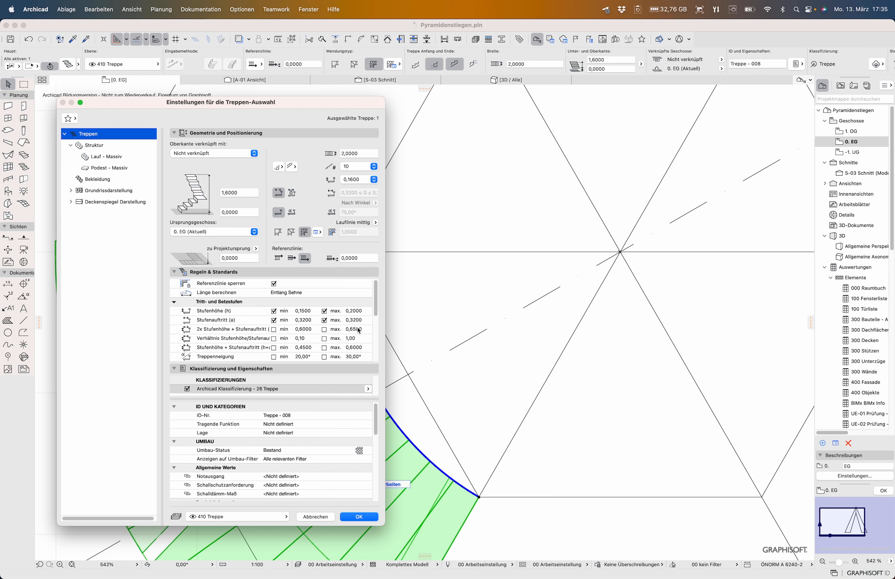
- Set the minimum tread depth (Stufenauftritt min) to 0,2 m and apply it
left_click(358, 320)
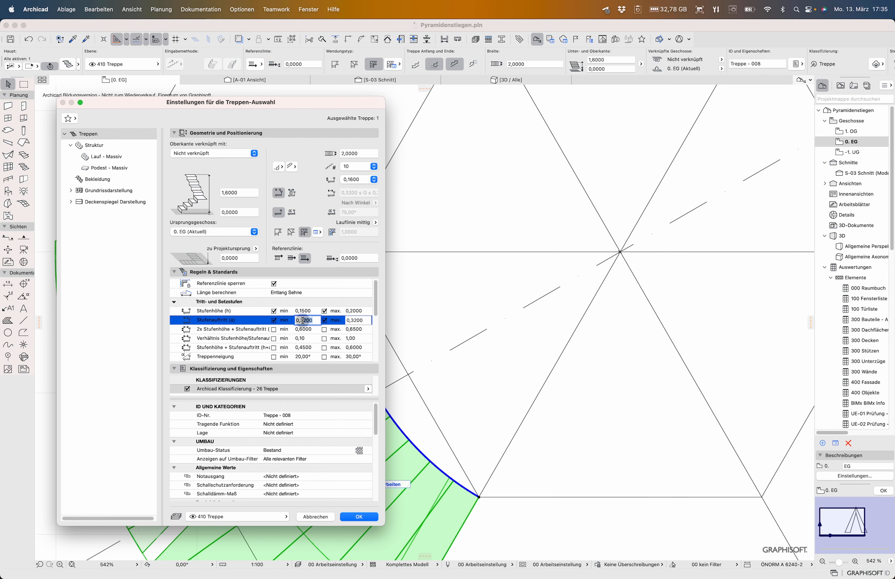
type("0,2")
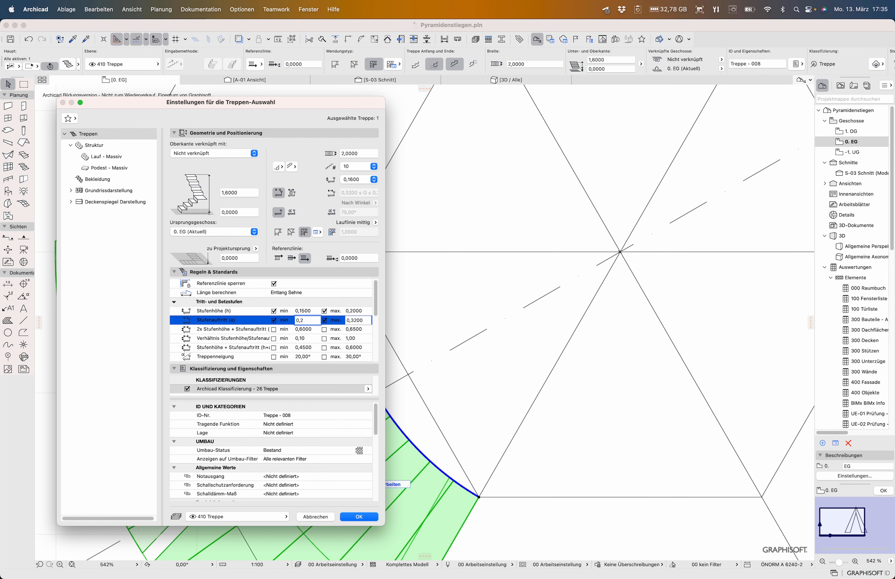
left_click(358, 516)
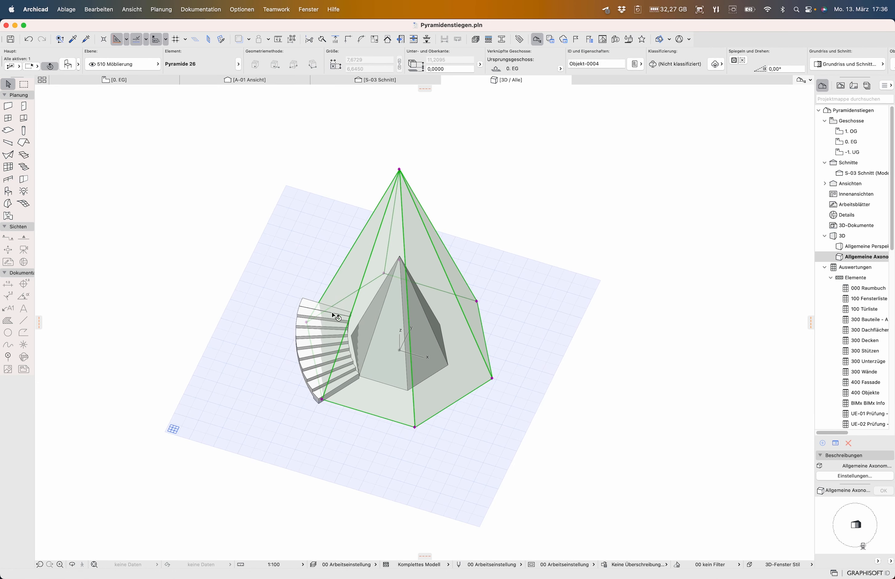
- Select the pyramid and curved stair, show only them in 3D and orbit to inspect the junction
left_click(118, 80)
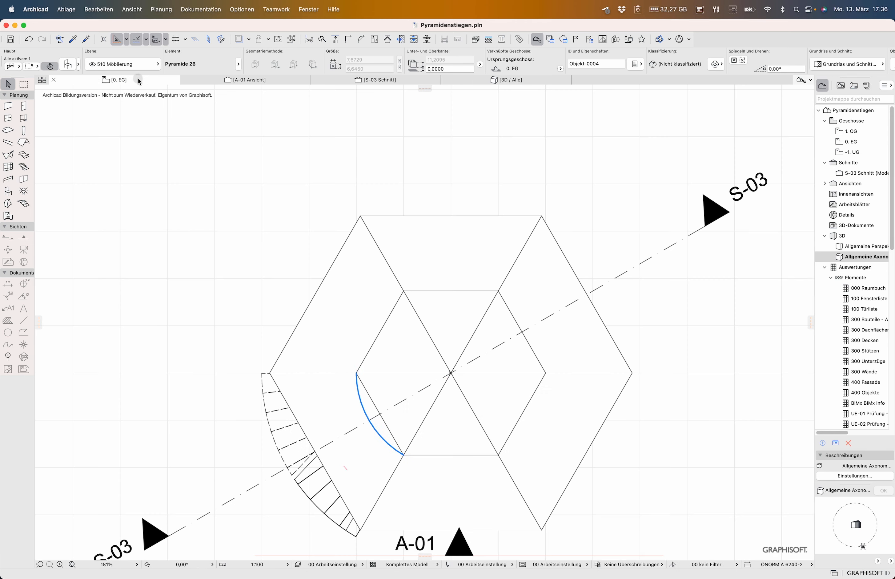
left_click(380, 410)
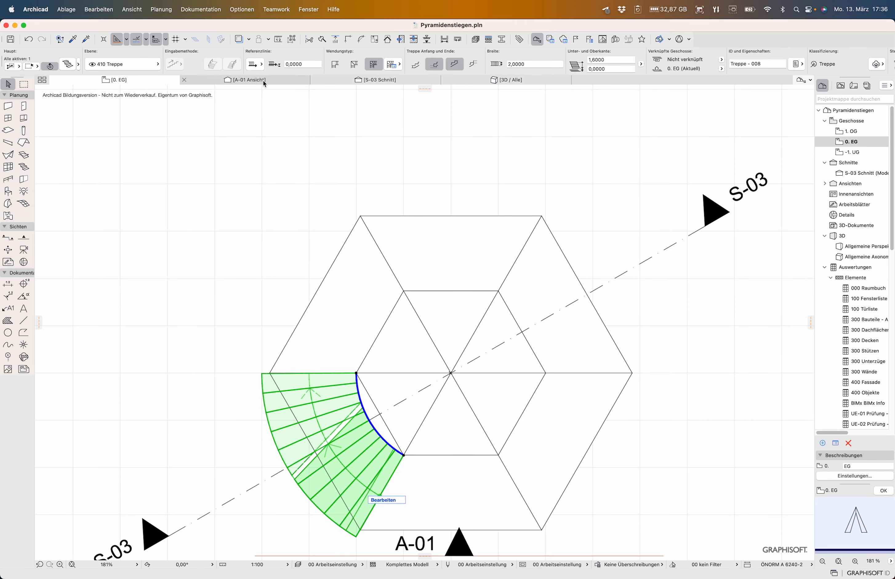
left_click(508, 79)
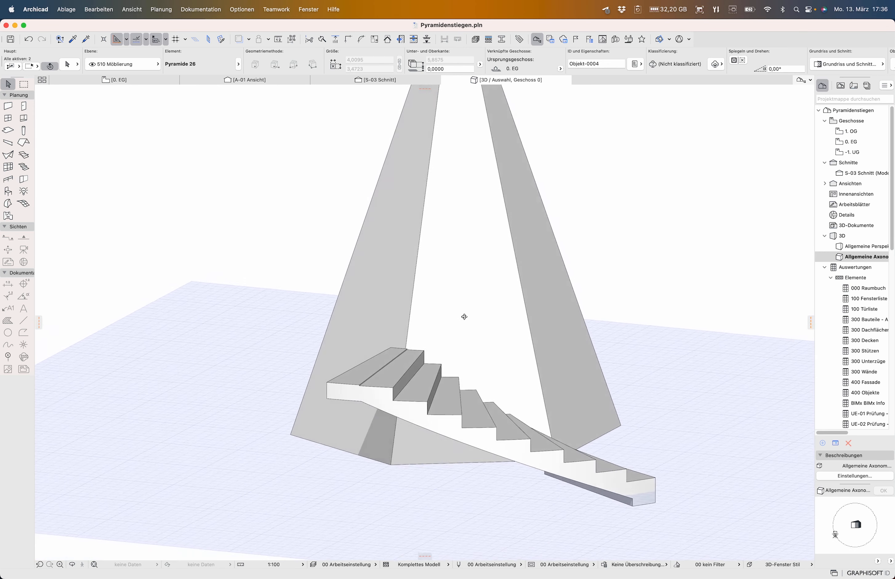
left_click(465, 317)
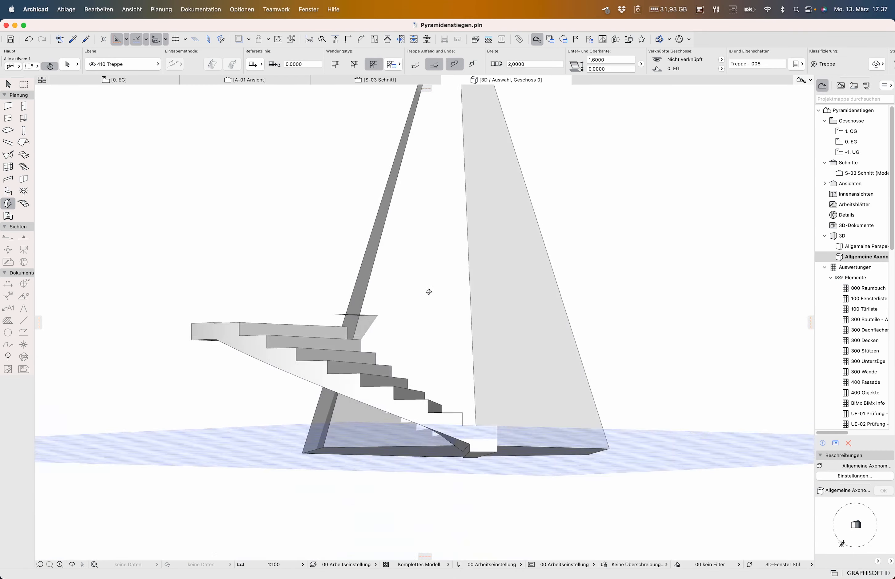
left_click_drag(429, 292, 238, 439)
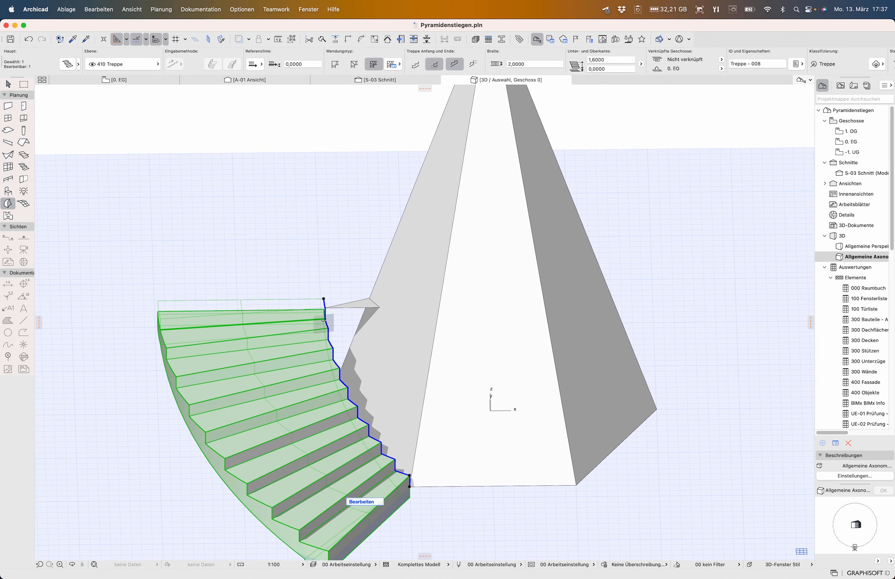
- Return to the 0. EG plan after a glance at 1. OG and enter the stair's edit mode
left_click(117, 80)
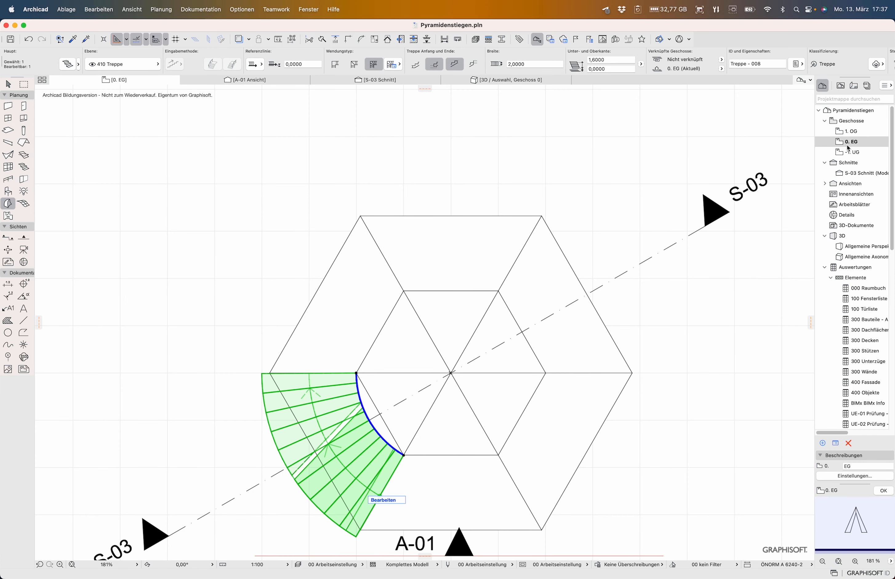
left_click(851, 130)
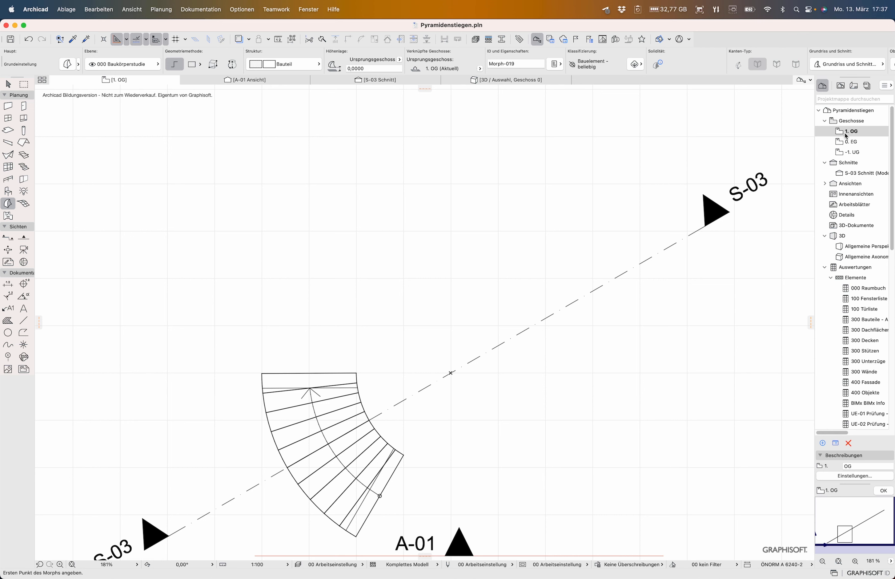
left_click(852, 141)
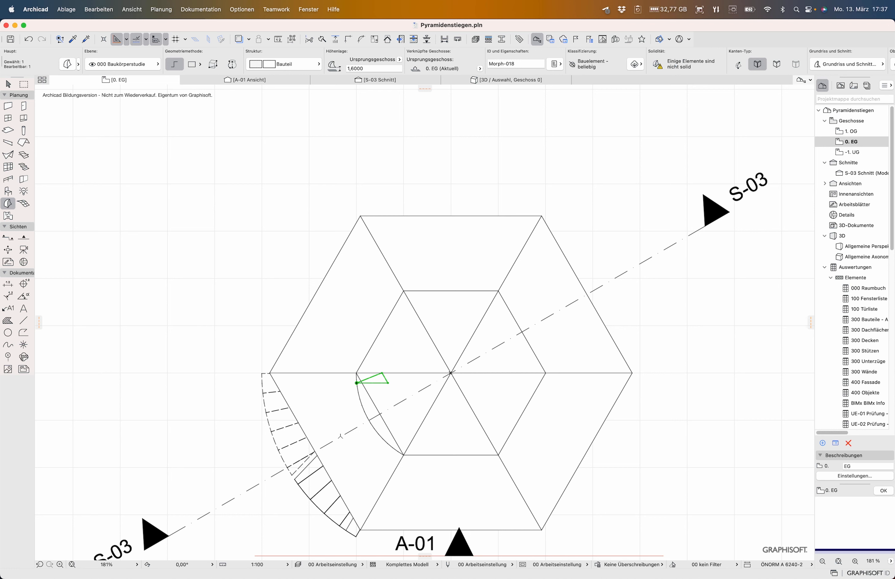
left_click(24, 344)
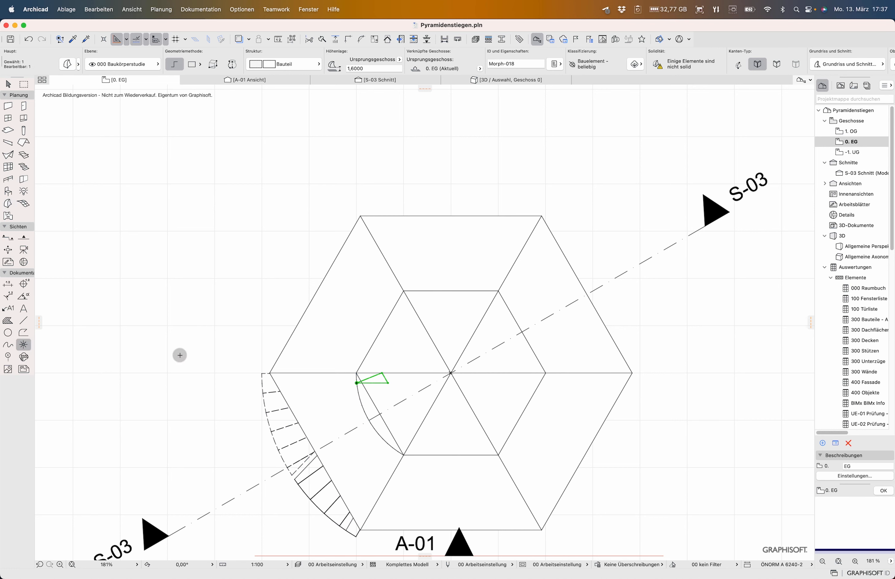
mouse_move(383, 374)
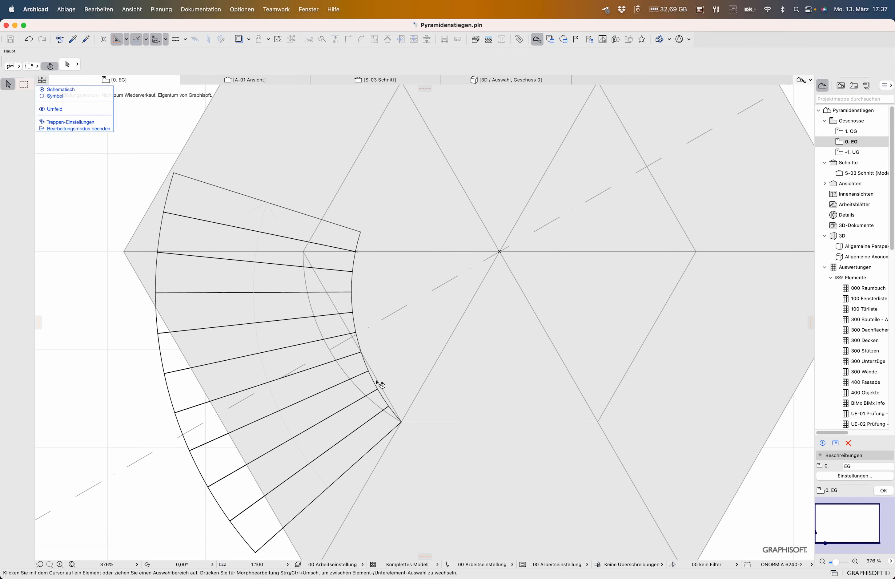
- Straighten the stair's curved boundary edges via the pet palette and check the run in 3D
left_click(377, 384)
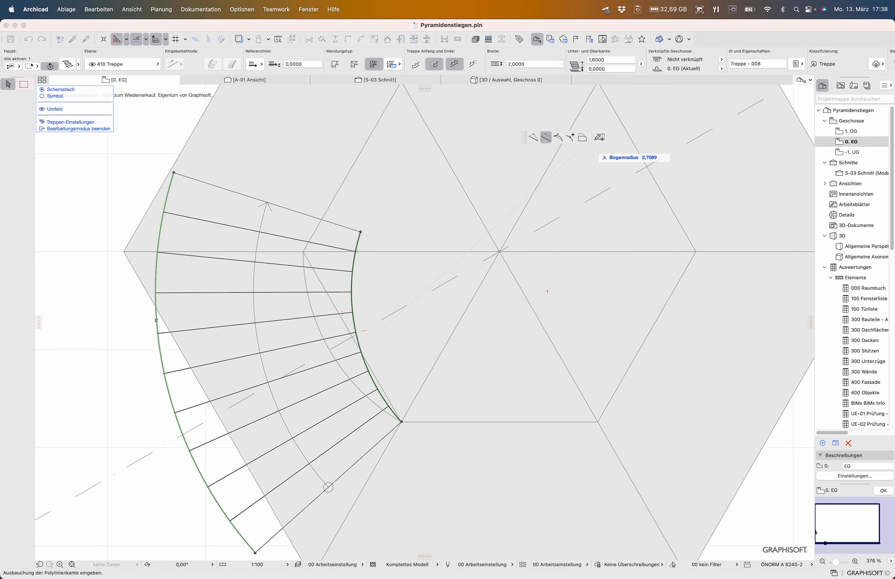
left_click(533, 137)
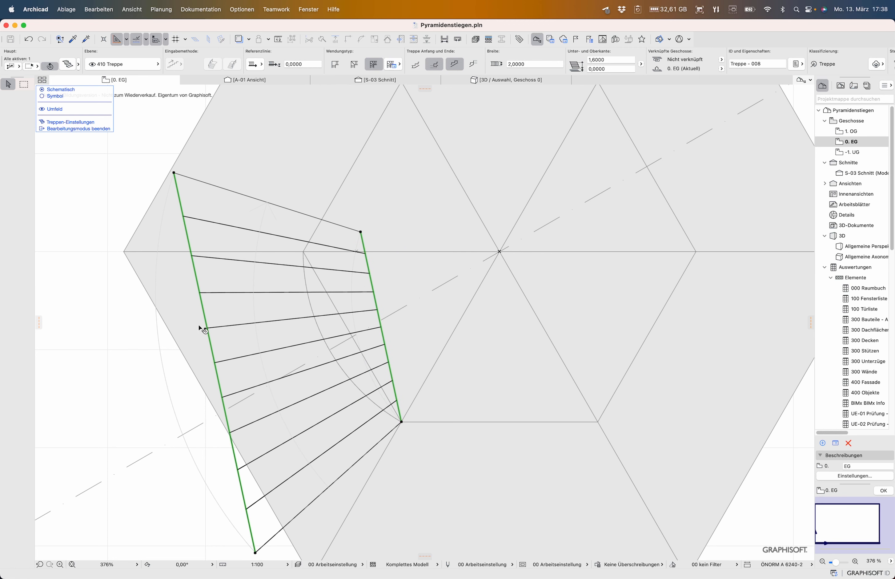
left_click(117, 374)
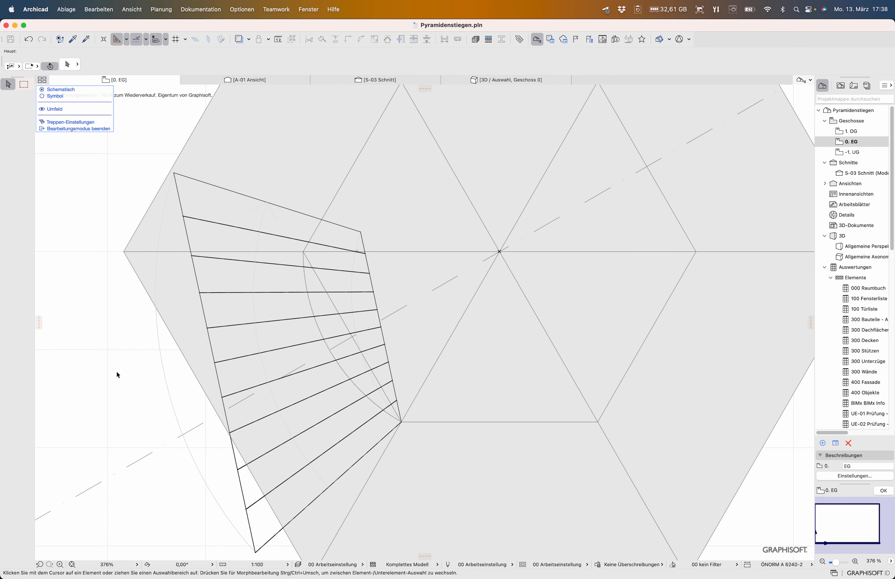
left_click(867, 256)
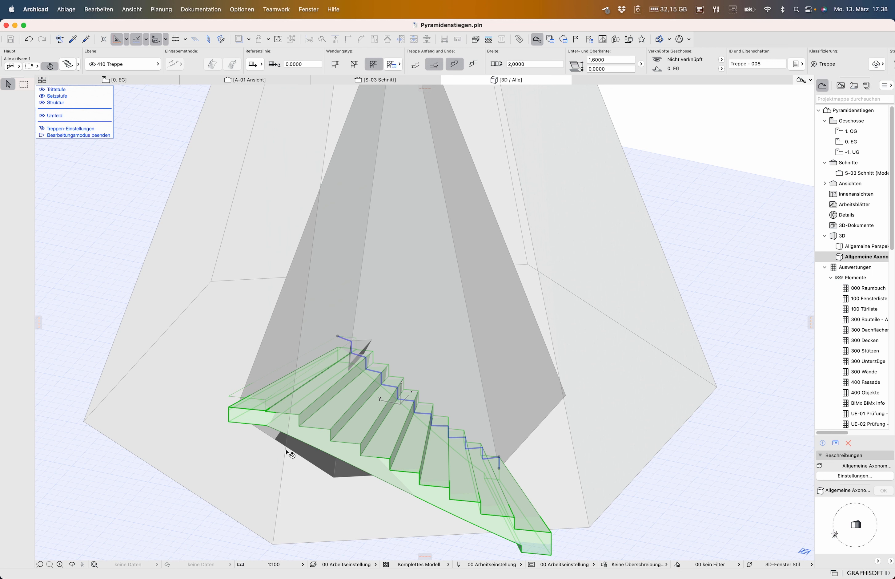
mouse_move(473, 396)
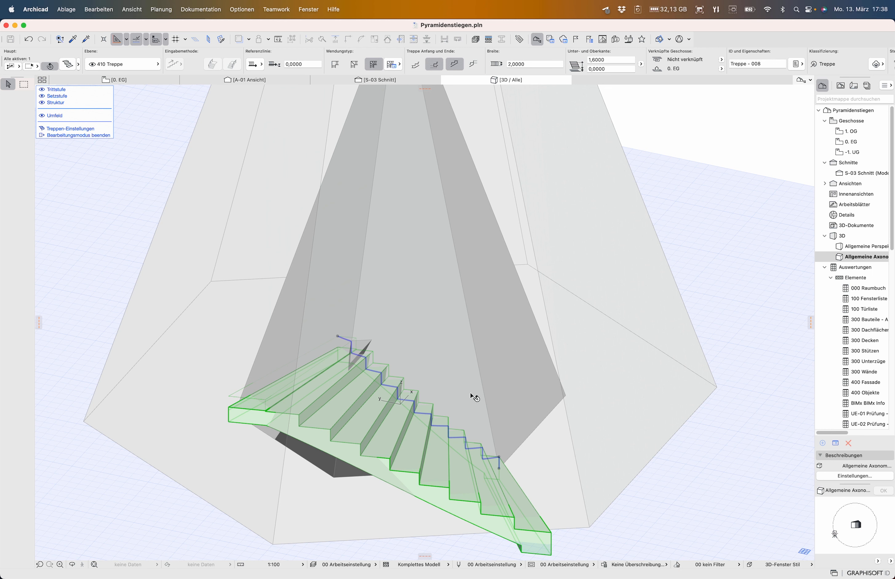
mouse_move(392, 358)
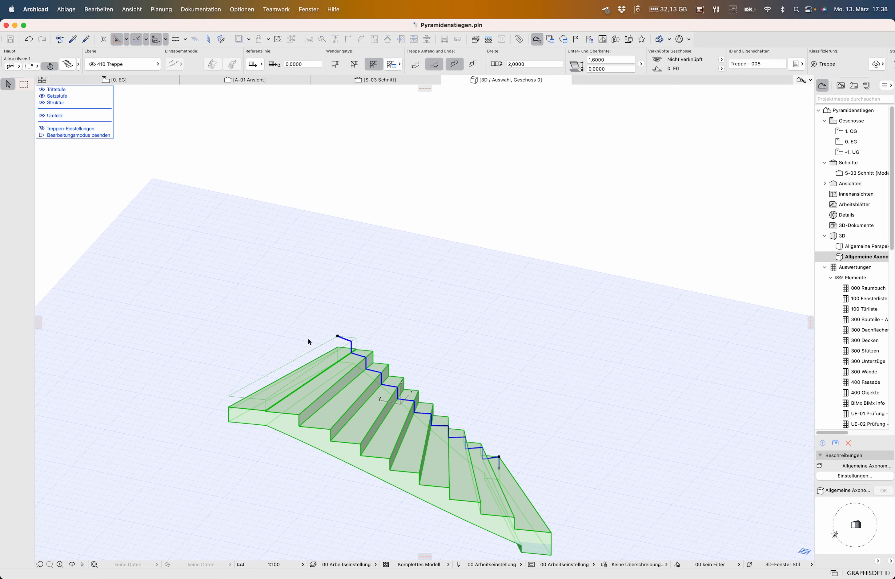
mouse_move(420, 318)
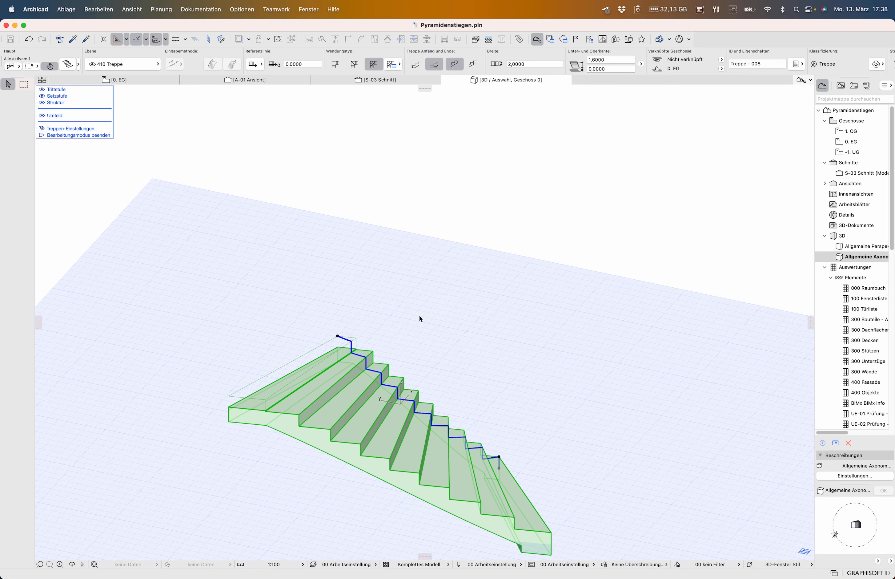
- Set the solid run's Flight End to Vertical Cut, confirm, and leave the stair edit mode
left_click(67, 128)
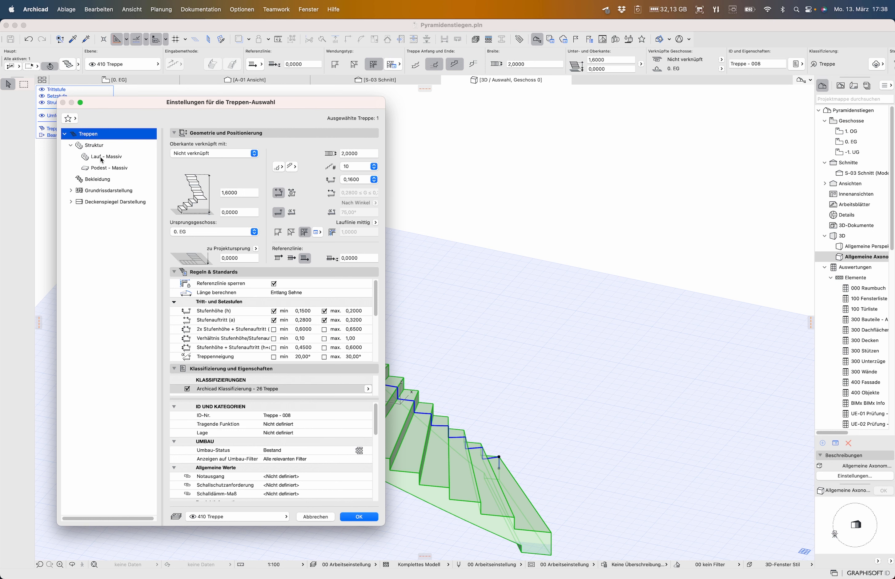
left_click(108, 157)
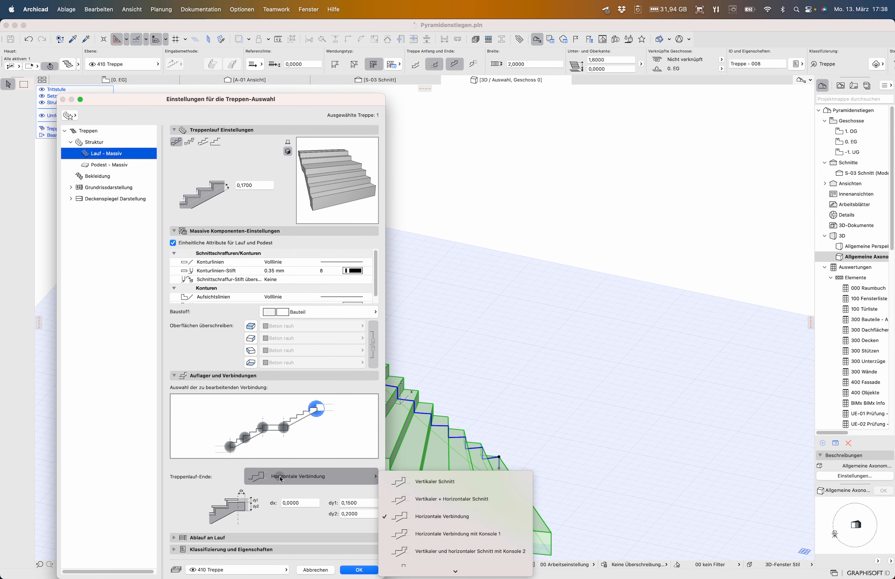
mouse_move(437, 485)
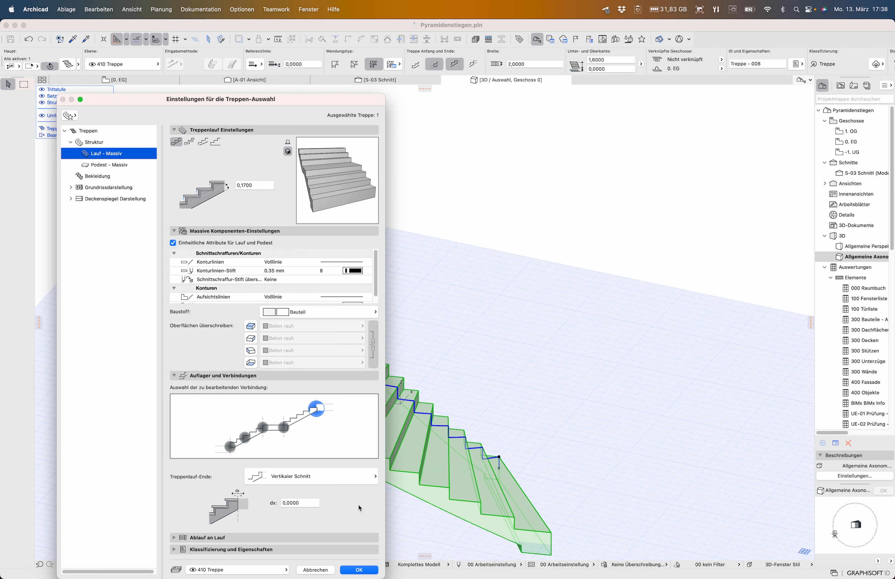
mouse_move(326, 527)
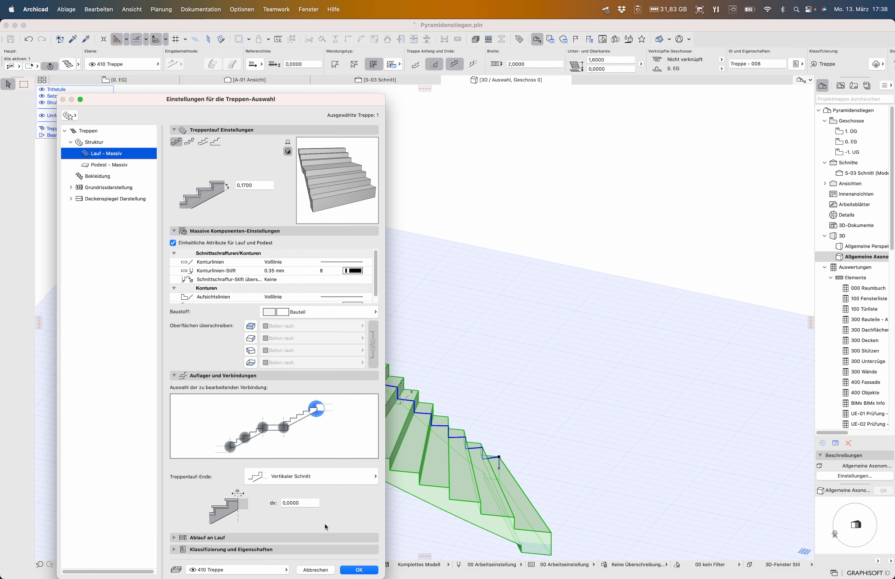
left_click(359, 569)
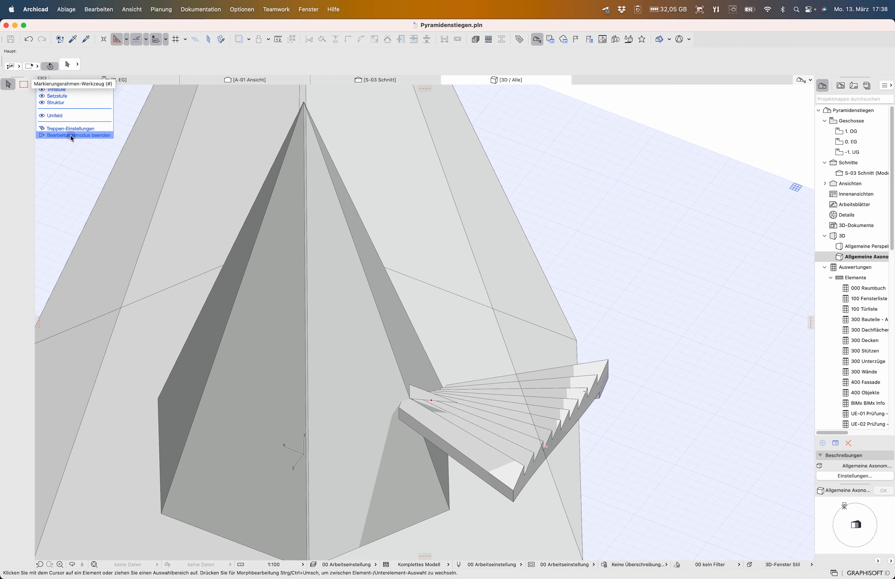
left_click(74, 135)
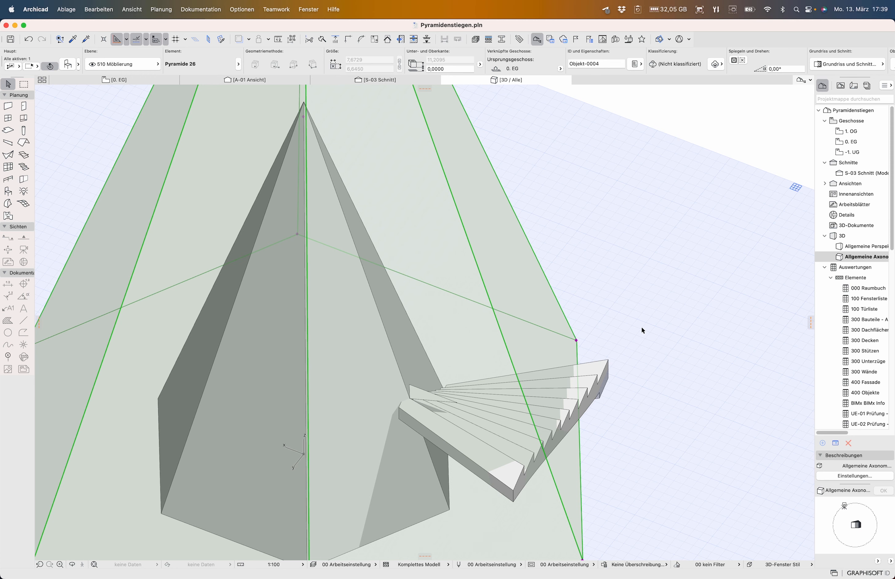
- Clear the current selection in the 3D window
left_click(643, 330)
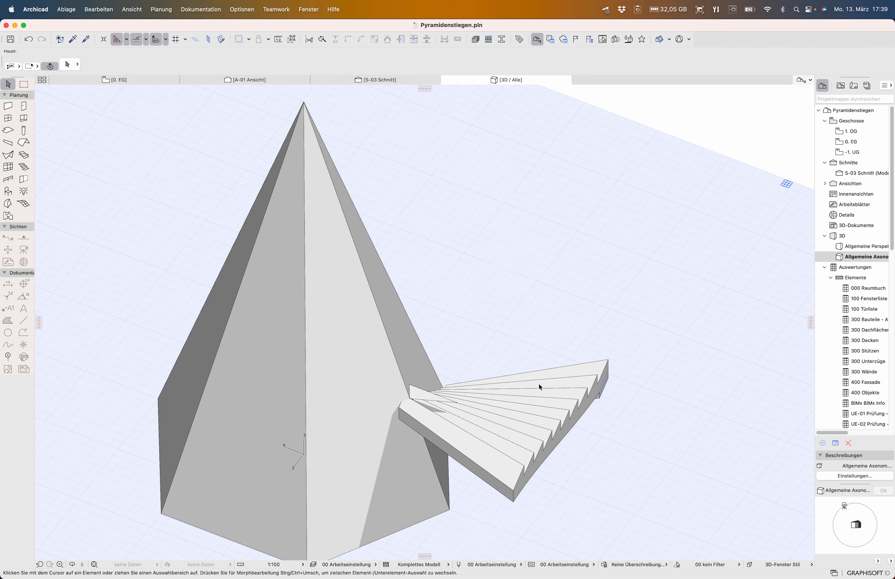
mouse_move(484, 416)
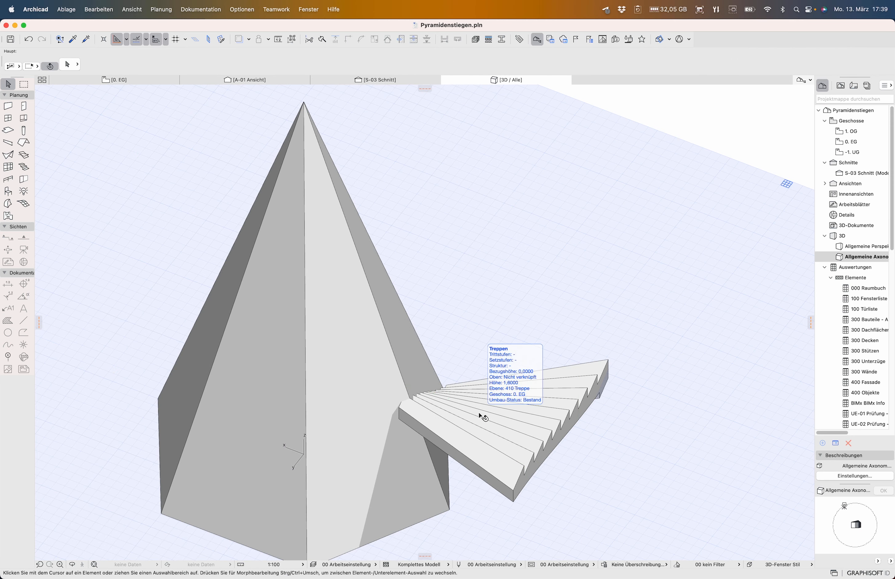
mouse_move(373, 232)
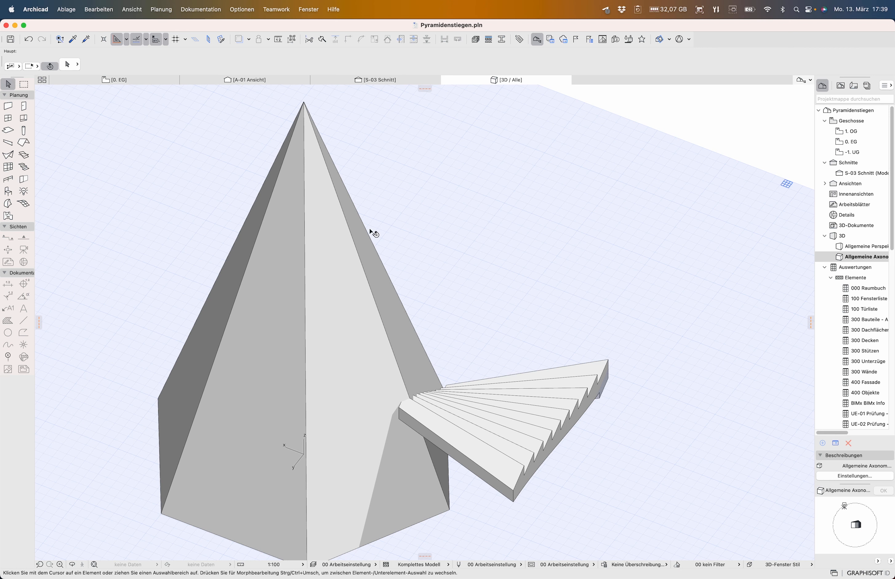
mouse_move(7, 261)
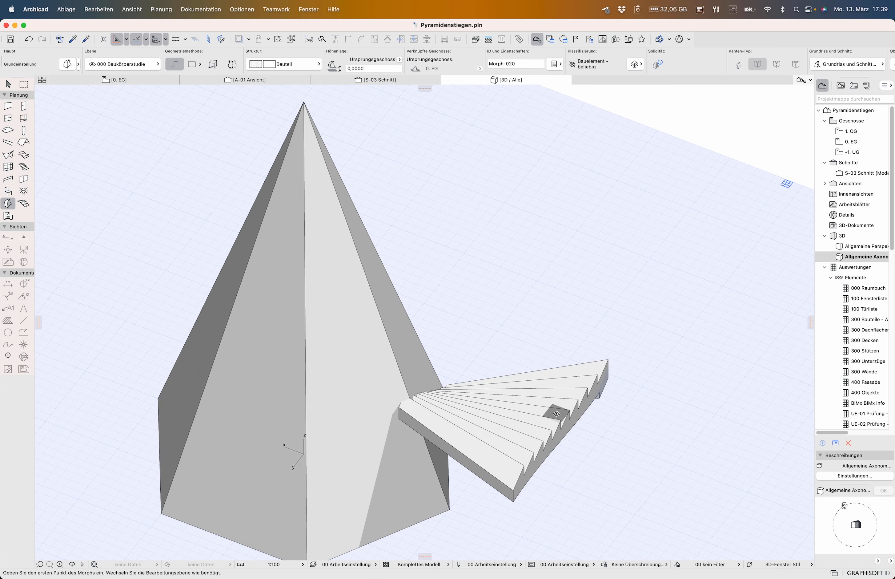
- Switch back to the 0. EG floor plan and zoom toward the stair
left_click(115, 80)
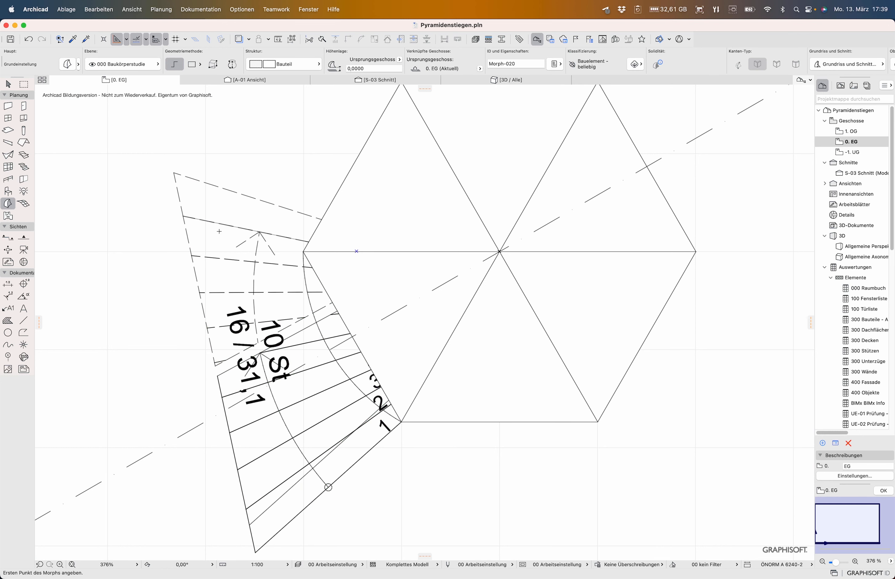
mouse_move(8, 204)
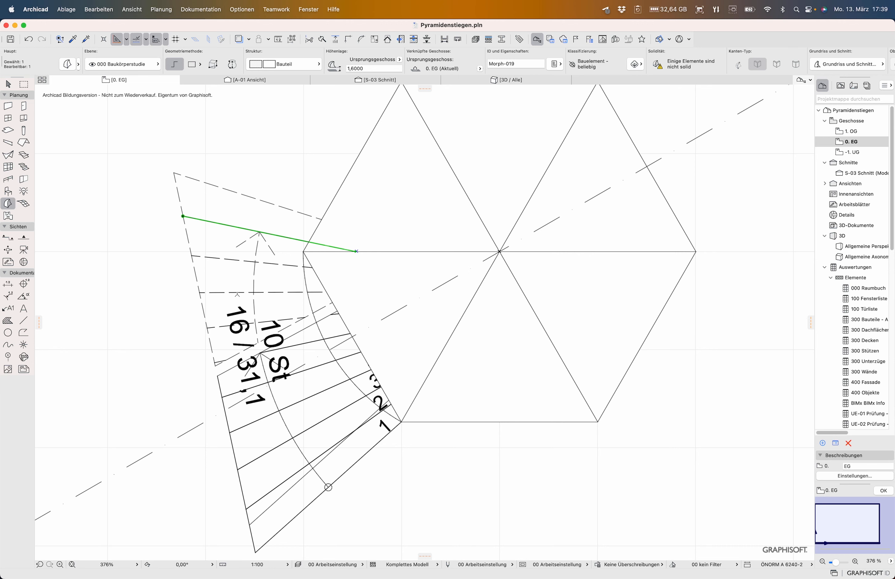
scroll("down", 3)
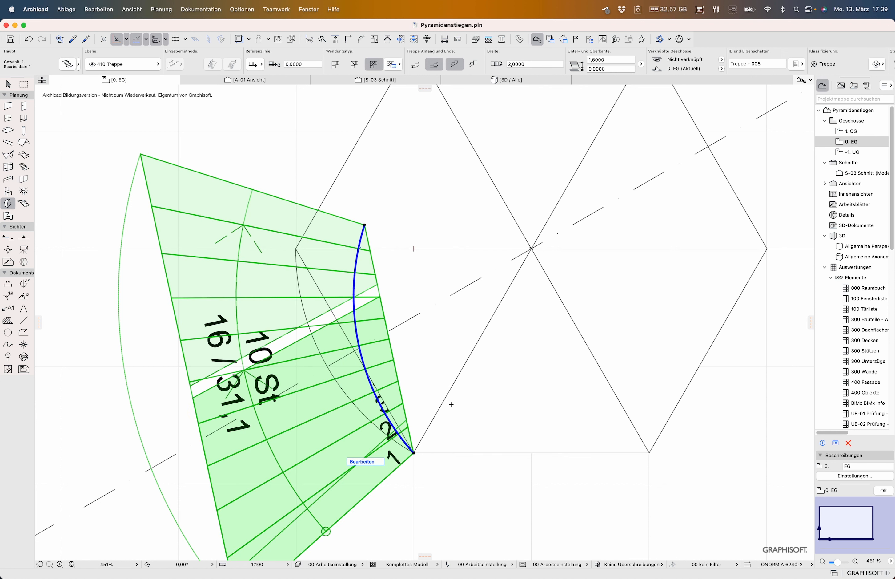
- Reshape the stair's inner boundary edge, end edit mode and select the finished stair in 3D
left_click(414, 454)
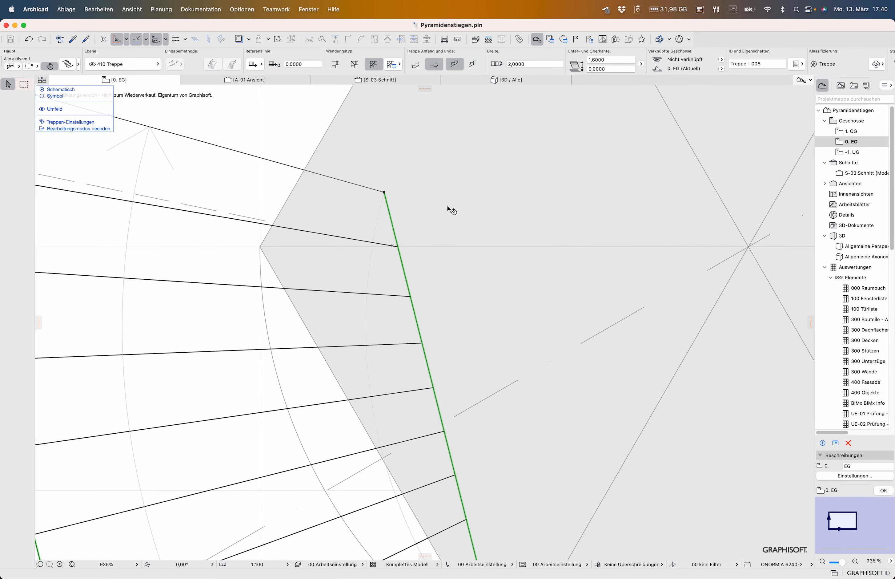
scroll("down", 3)
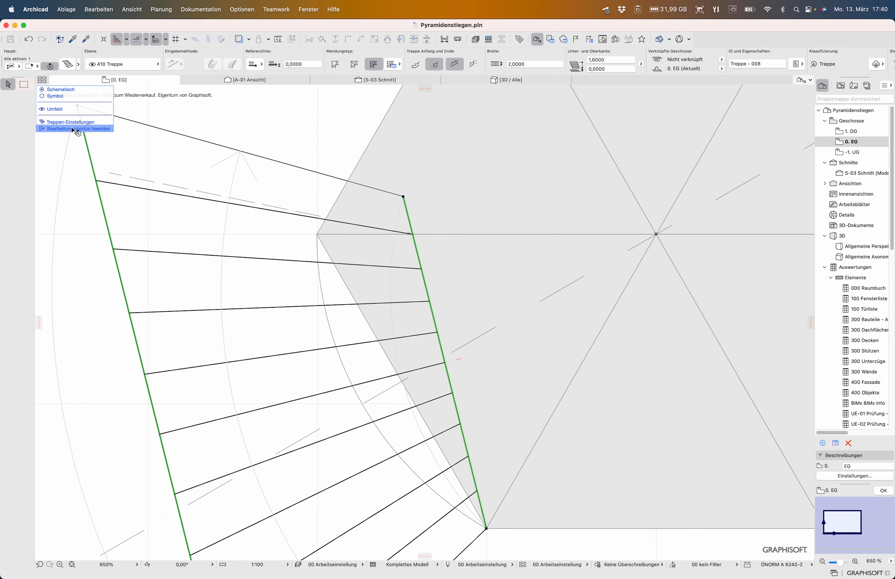
left_click(74, 128)
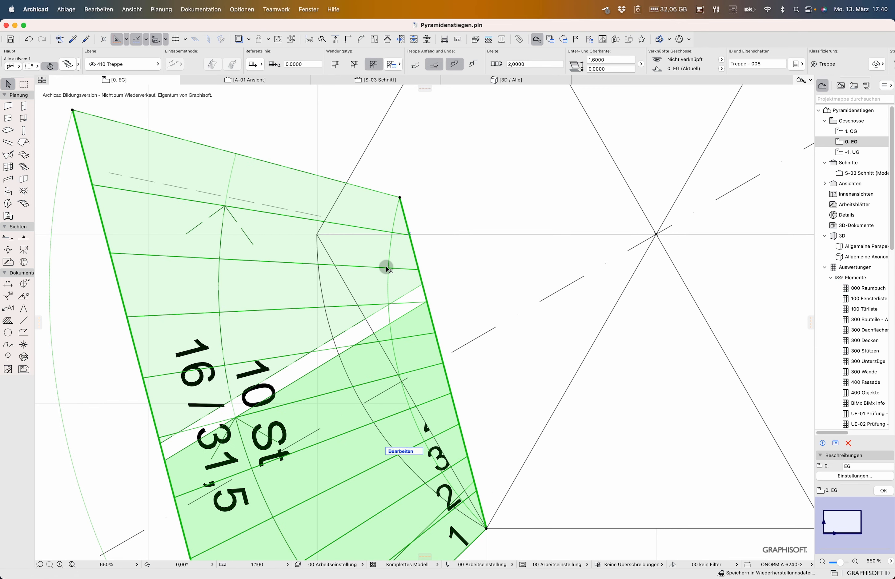
left_click(507, 80)
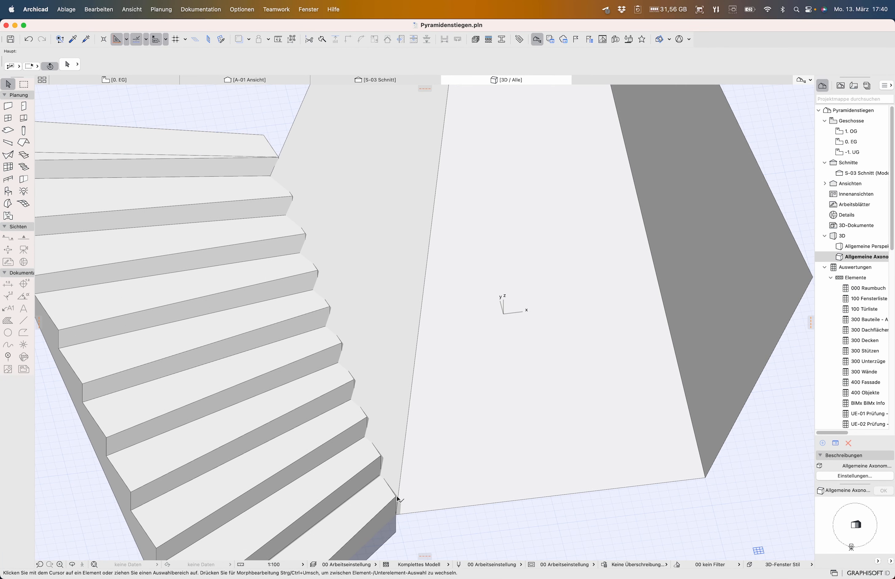
mouse_move(130, 98)
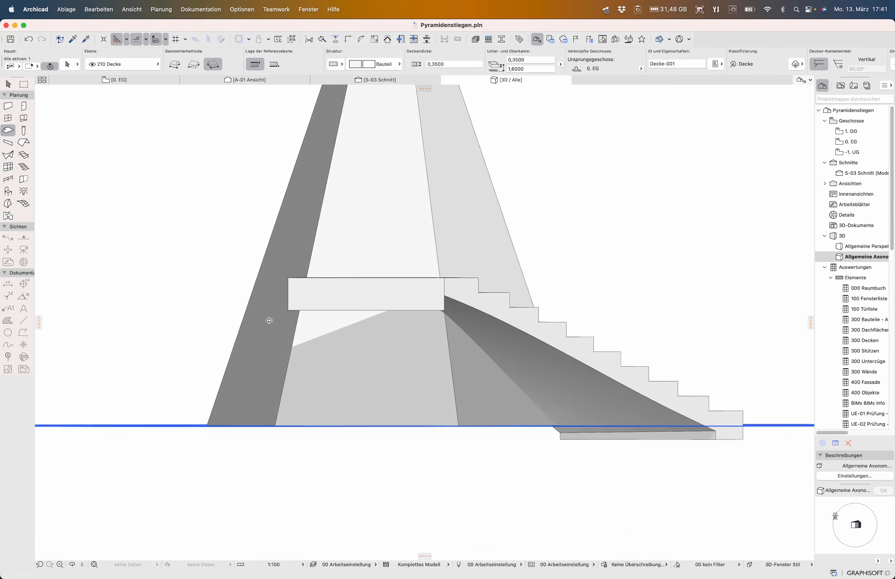
- Edit the Lauf - Massiv flight thickness from 0,1700 in the stair settings and apply it
left_click(364, 293)
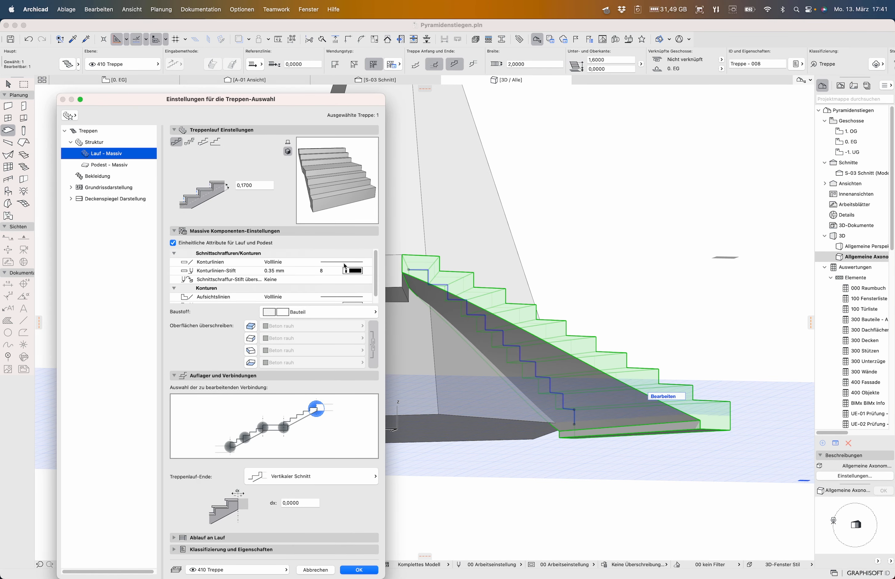
left_click(254, 185)
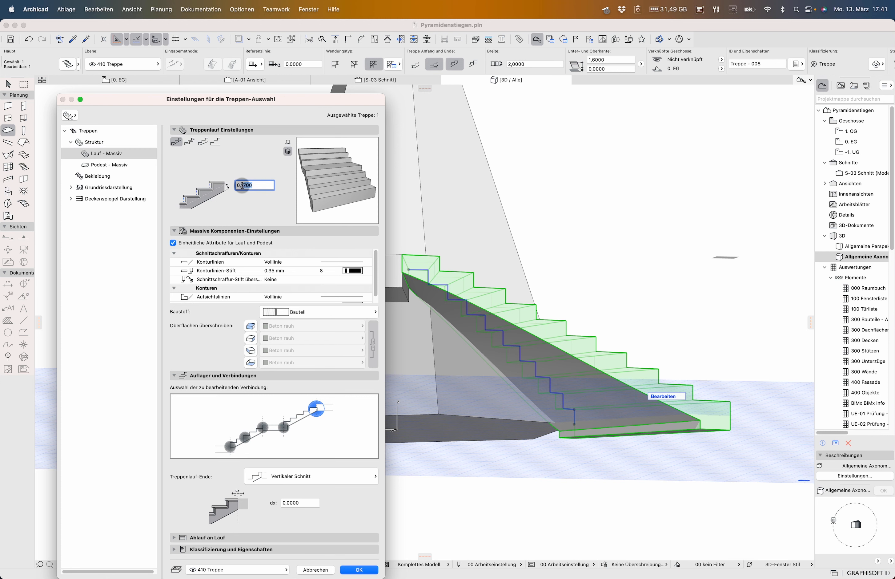
left_click(358, 569)
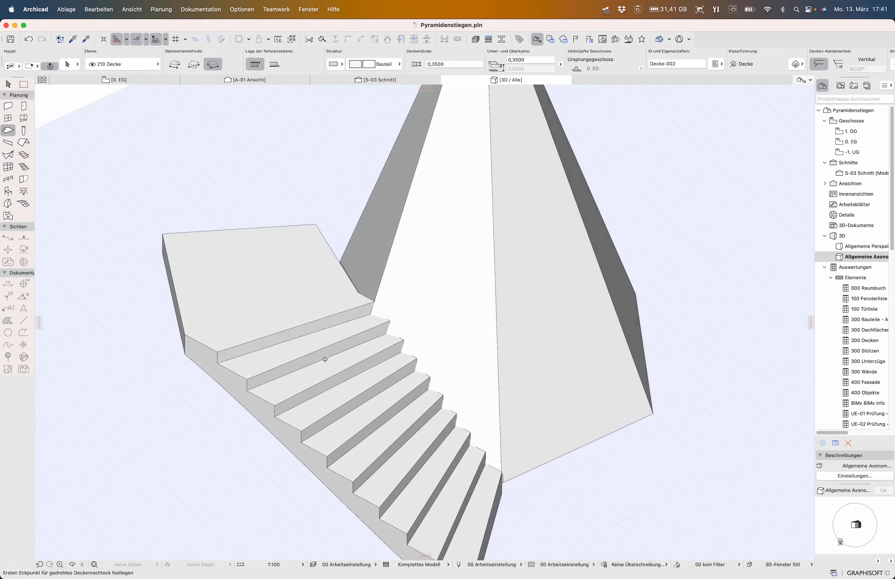
- View the model from above, then return to the 0. EG ground-floor plan at the stair's end
left_click_drag(326, 359, 349, 218)
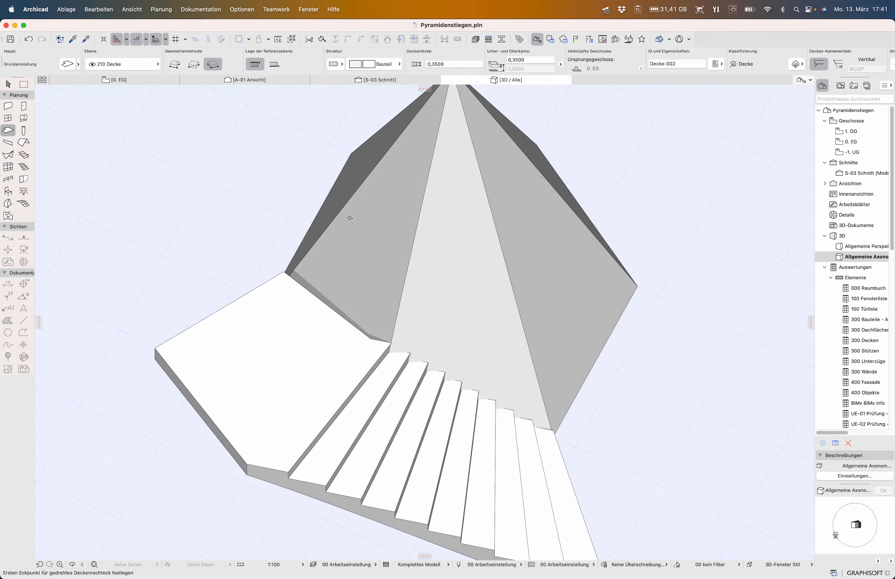
left_click(116, 80)
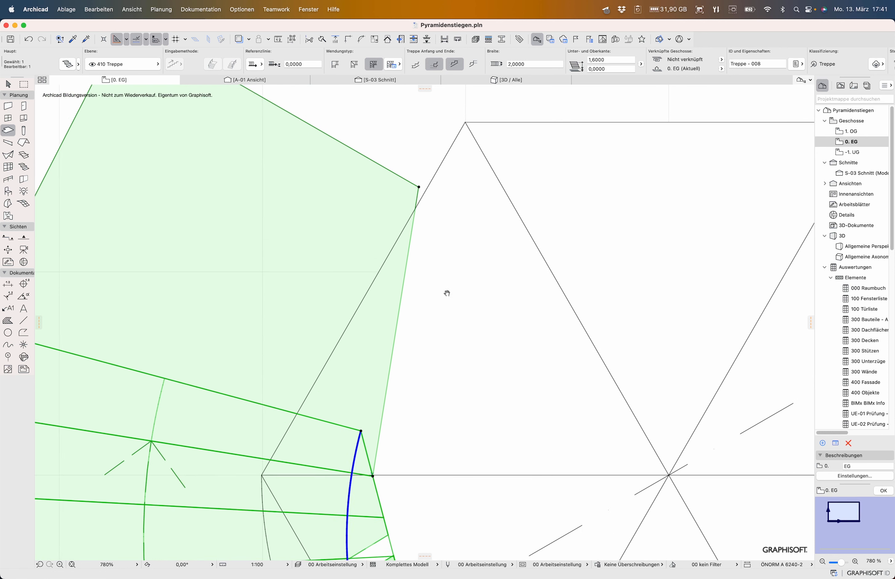
- Outline the landing slab Decke-001 from the stair end to the pyramid corner
left_click_drag(418, 187, 413, 227)
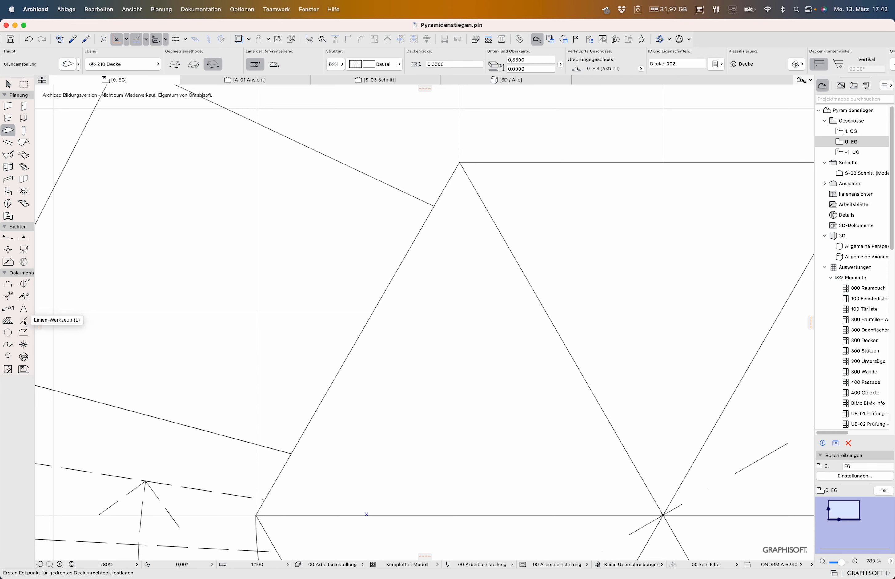
left_click(24, 321)
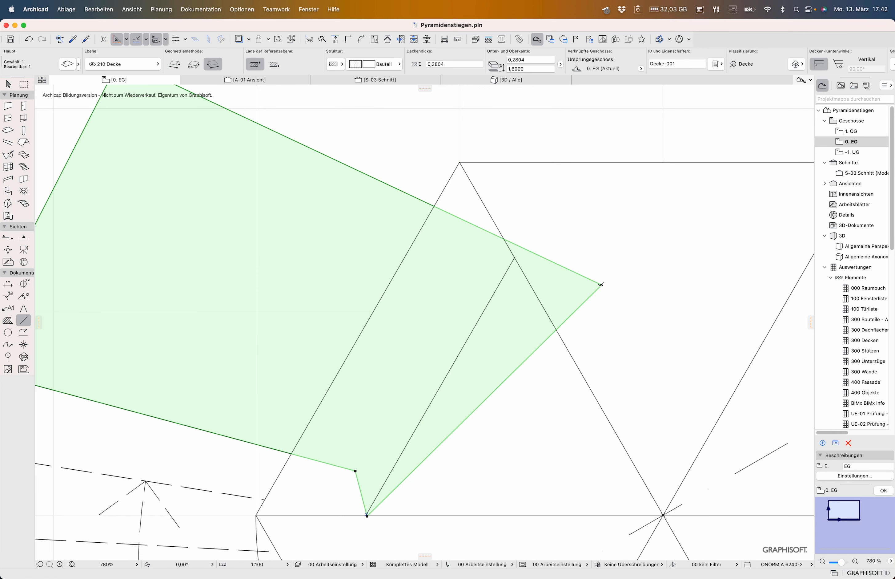
left_click_drag(601, 285, 514, 257)
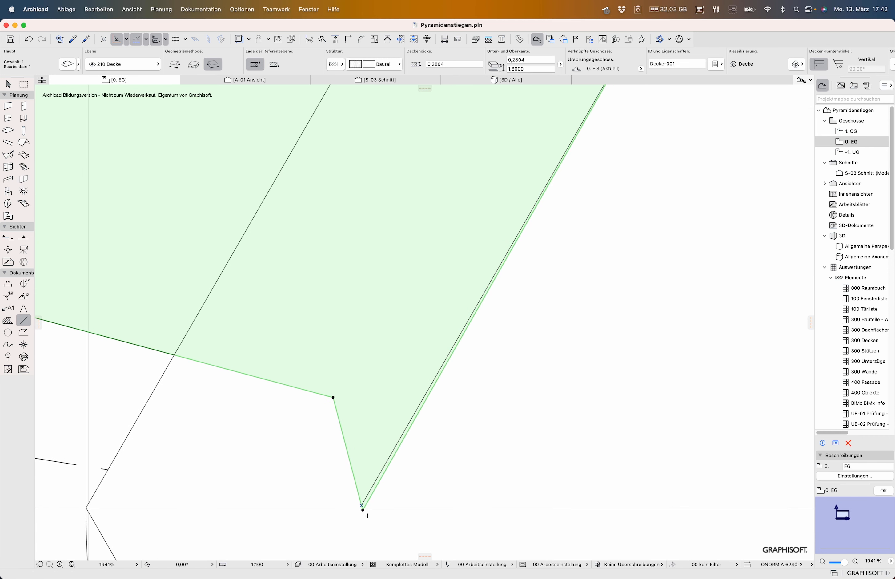
scroll("down", 3)
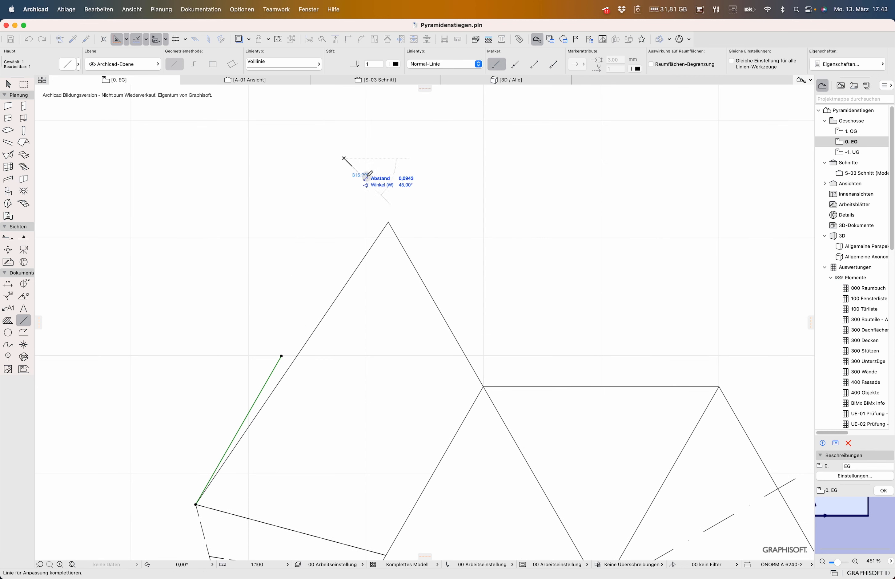
left_click(388, 223)
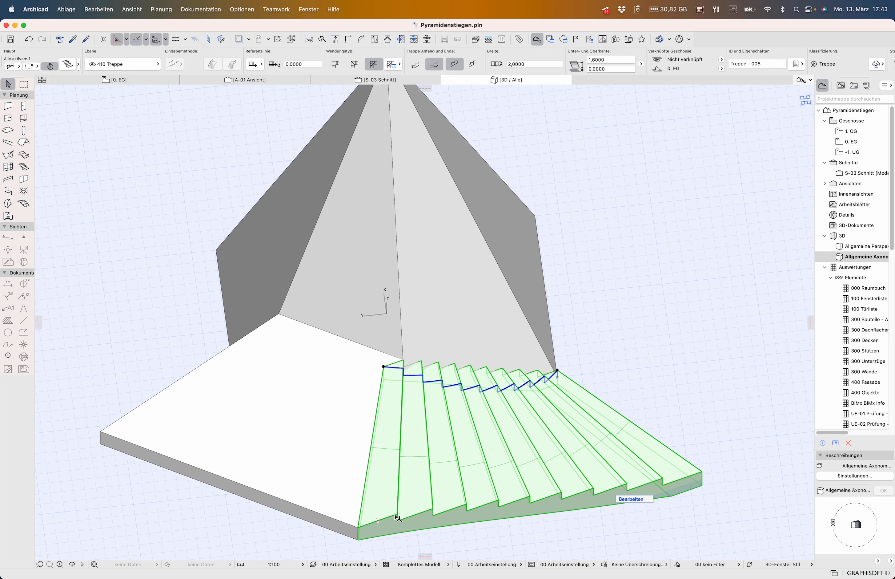
mouse_move(464, 508)
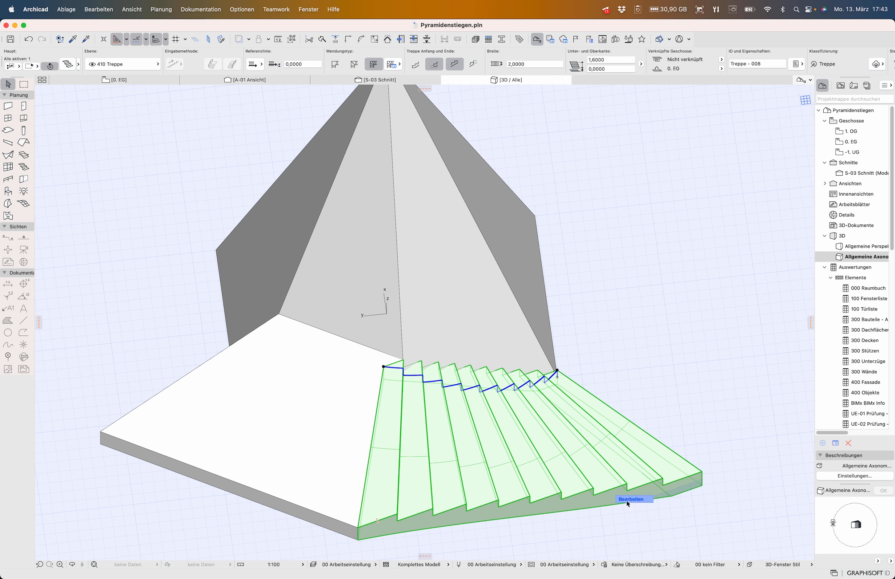
- Start editing the stair's shape on the 0. EG ground-floor plan
left_click(116, 80)
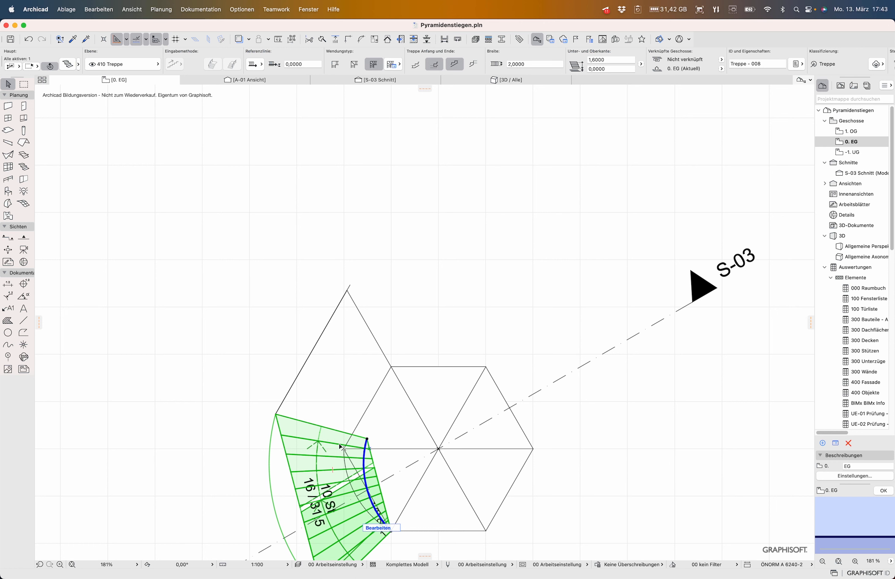
mouse_move(325, 446)
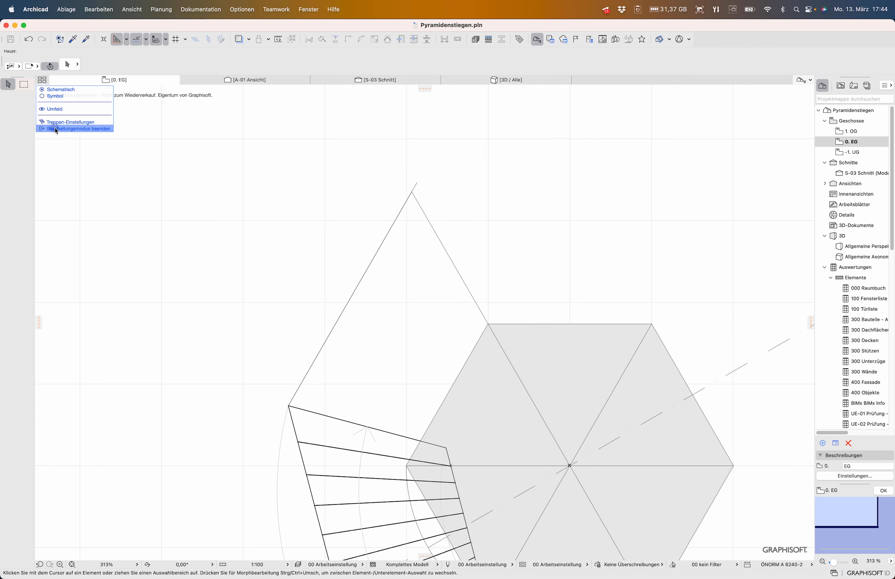
- Leave the stair editing mode and end the line along the pyramid edge
left_click(74, 128)
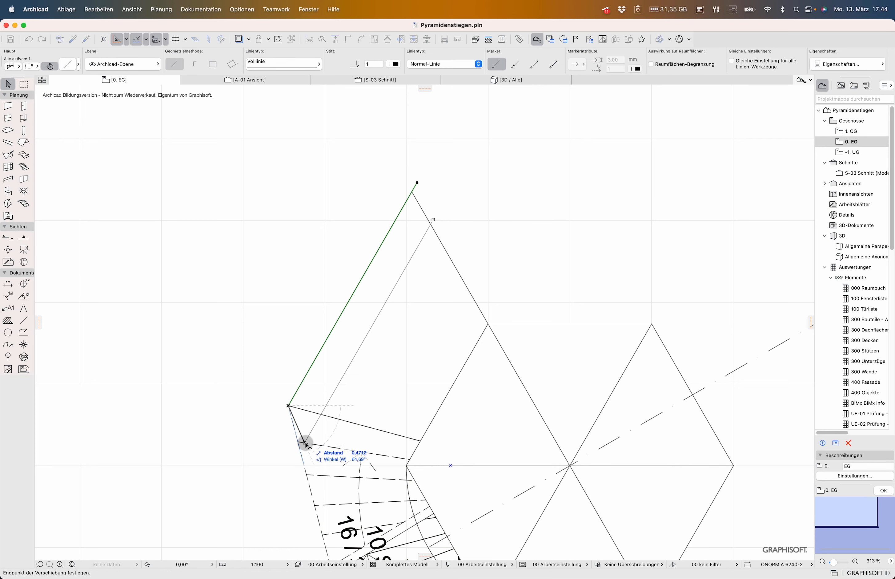
left_click(343, 510)
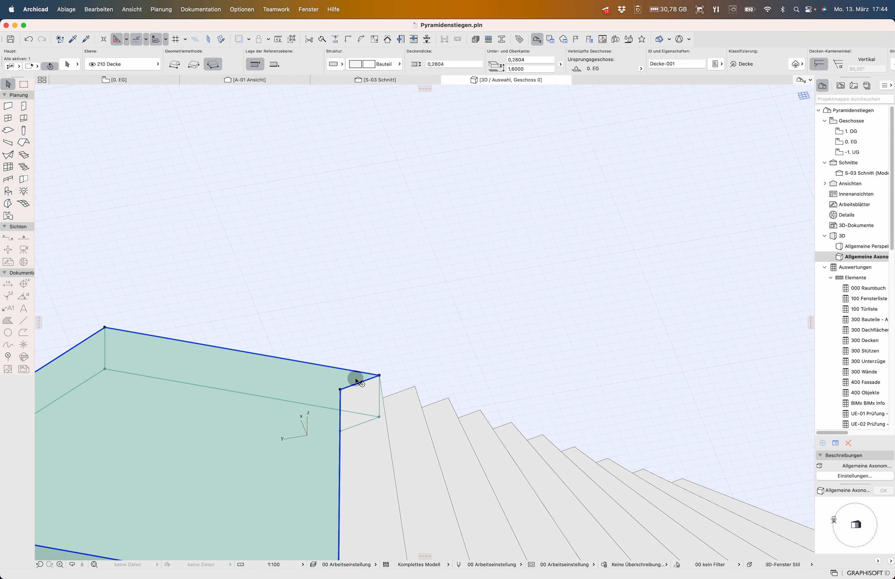
- Select the landing slab with the stair and view their junction from above
left_click(377, 423)
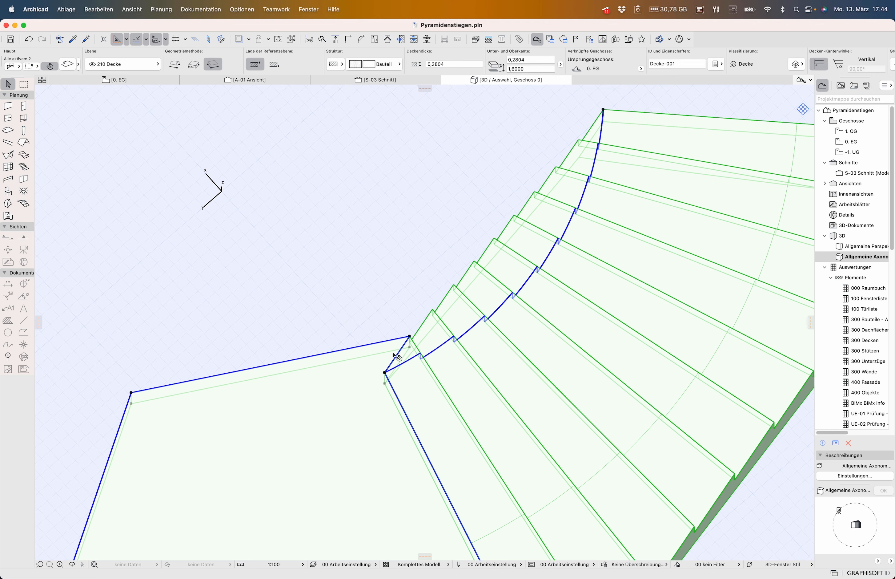
mouse_move(417, 325)
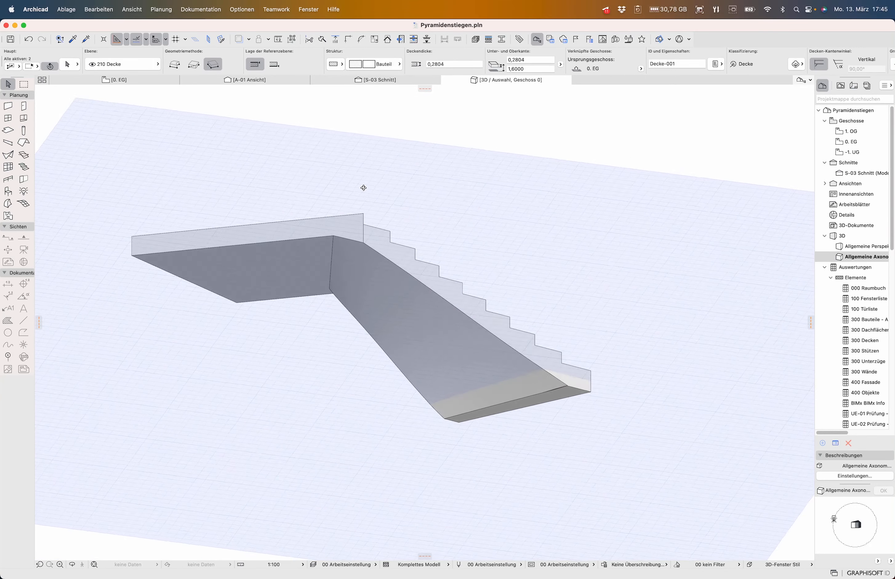
left_click_drag(363, 187, 602, 486)
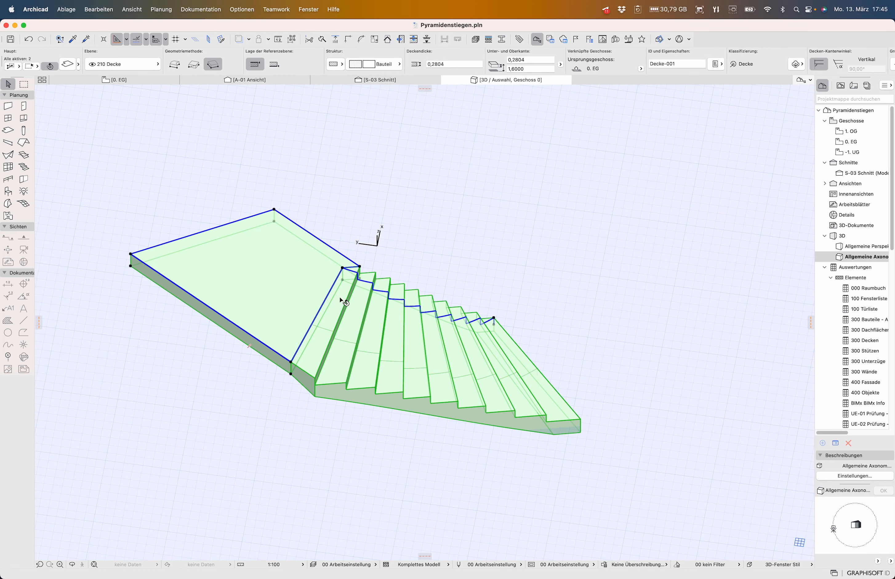
mouse_move(492, 267)
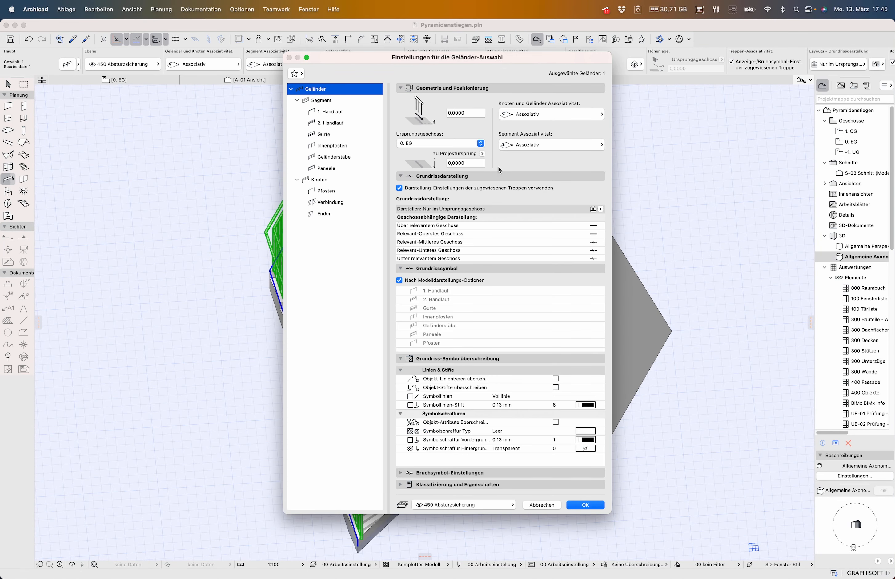
- Review the 1. Handlauf, Segment and 2. Handlauf railing settings, confirm with OK, and inspect the railing in 3D
left_click(330, 111)
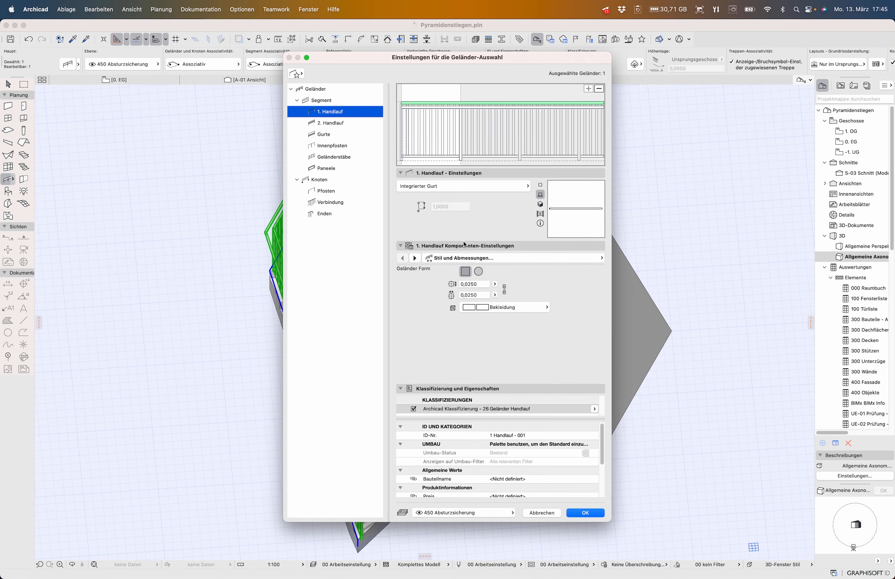
mouse_move(413, 268)
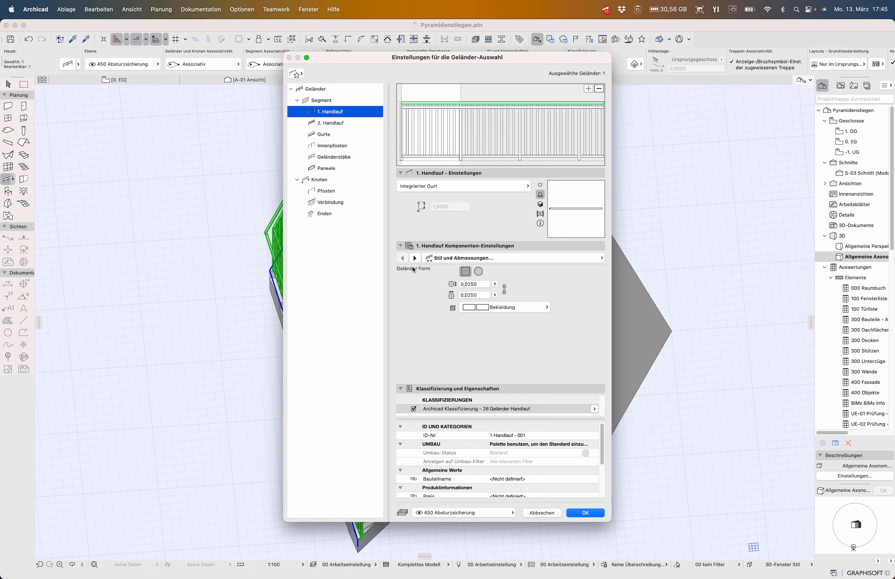
left_click(415, 258)
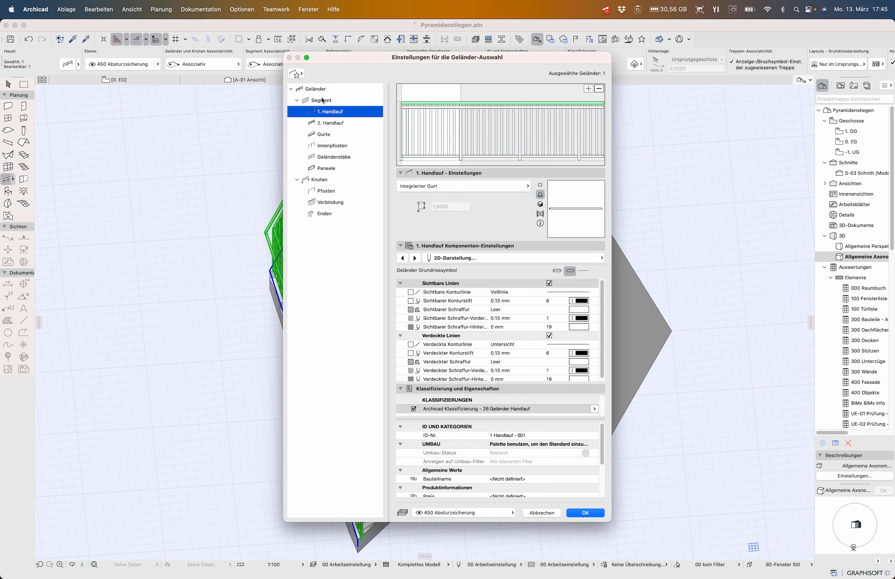
left_click(322, 99)
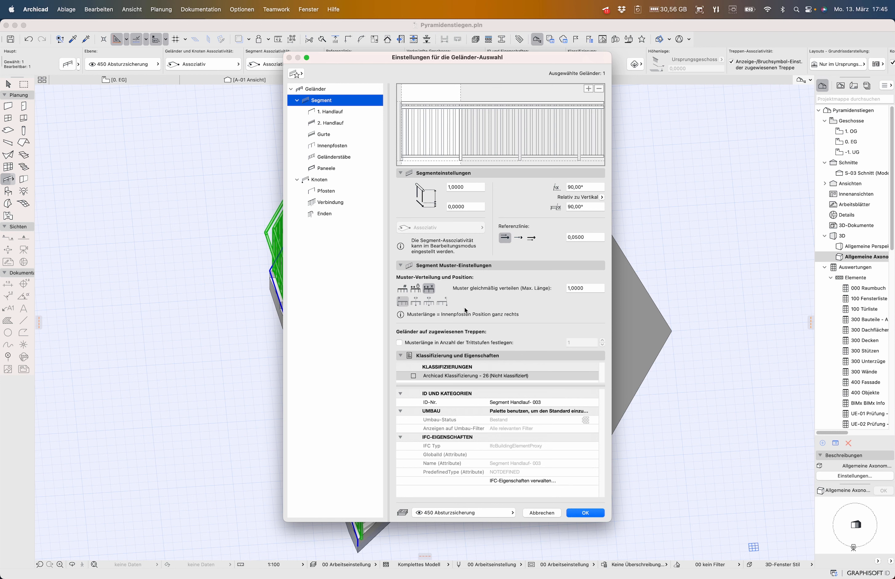
left_click(332, 112)
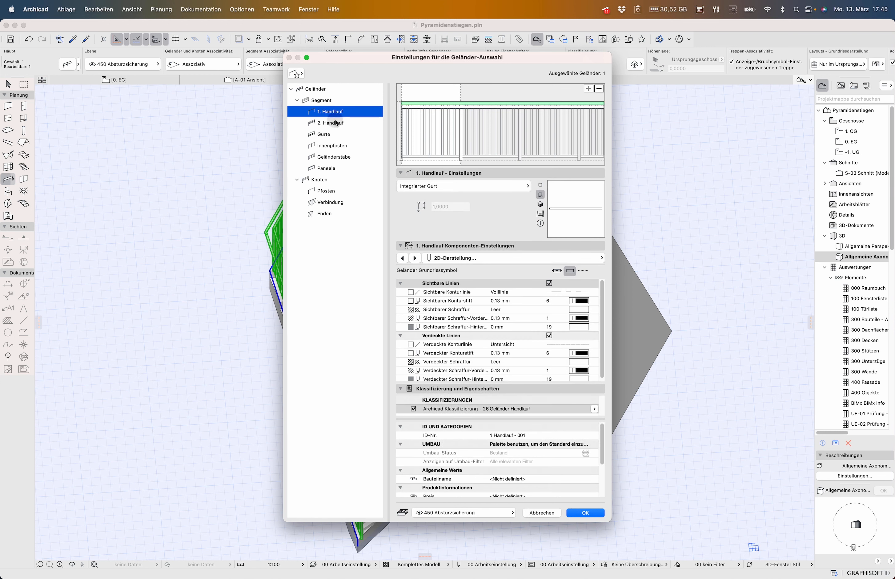
left_click(331, 122)
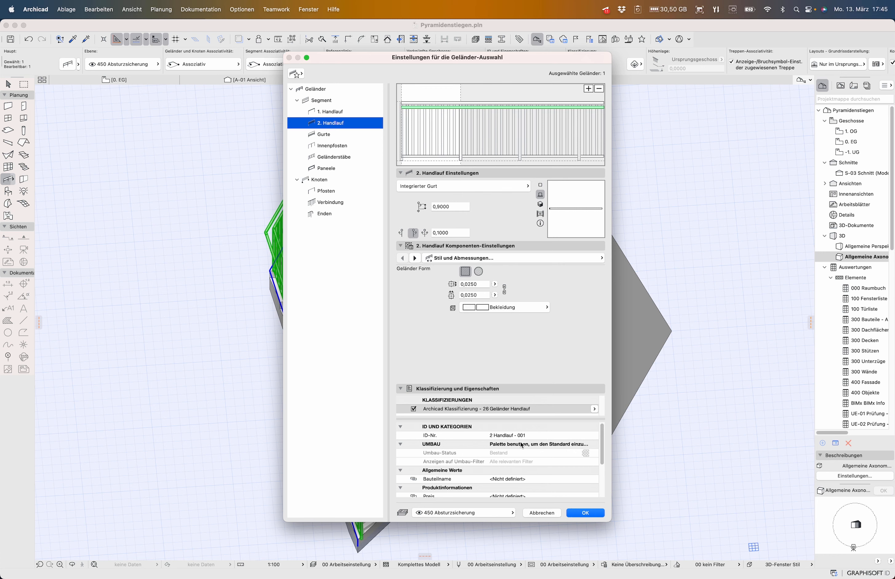
left_click(585, 513)
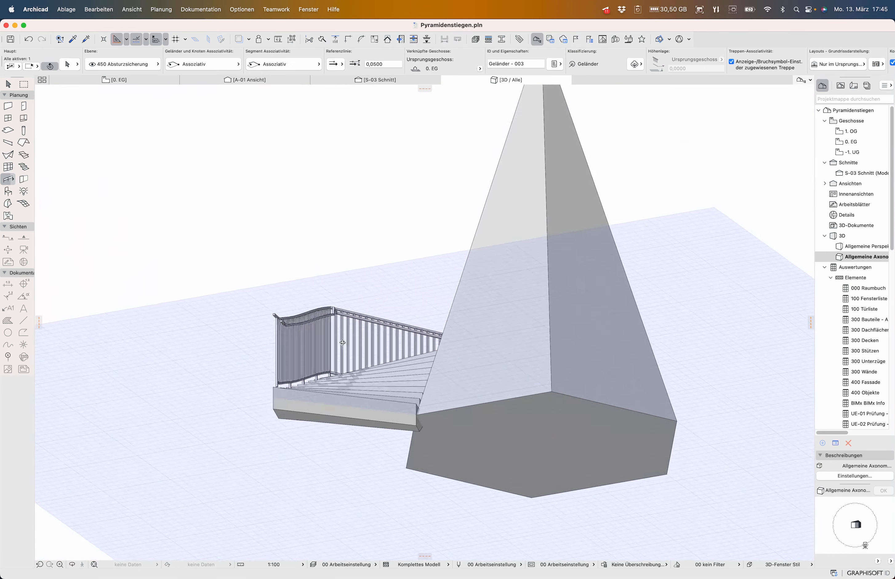
left_click_drag(343, 342, 681, 543)
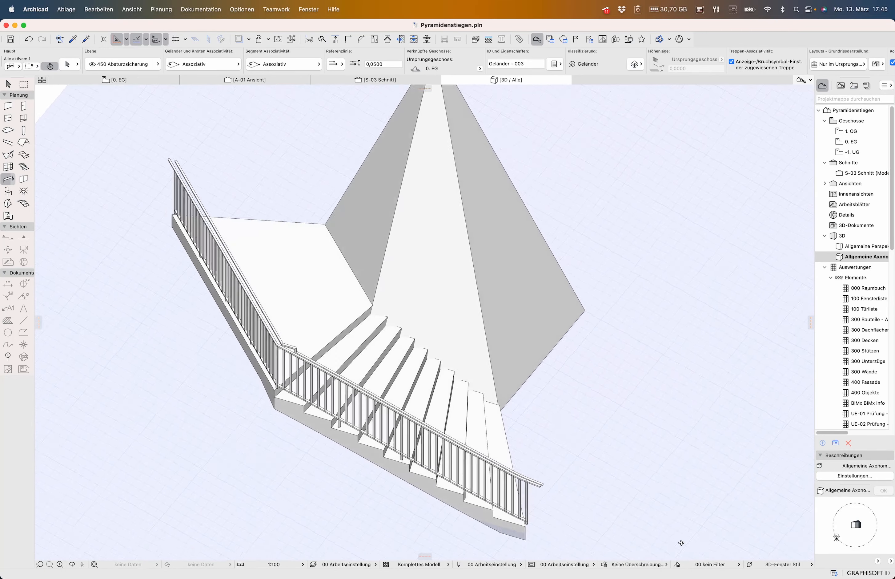